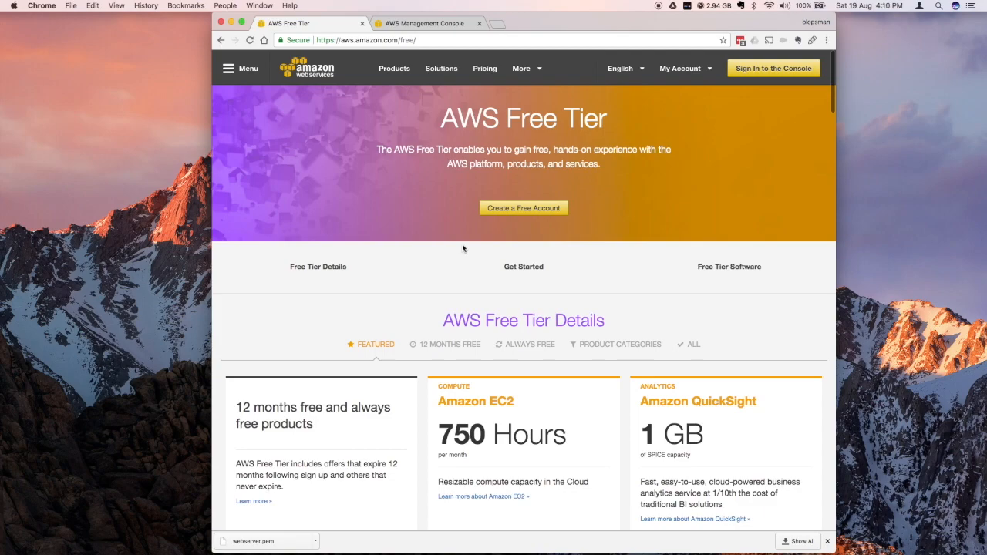
mouse_move(471, 395)
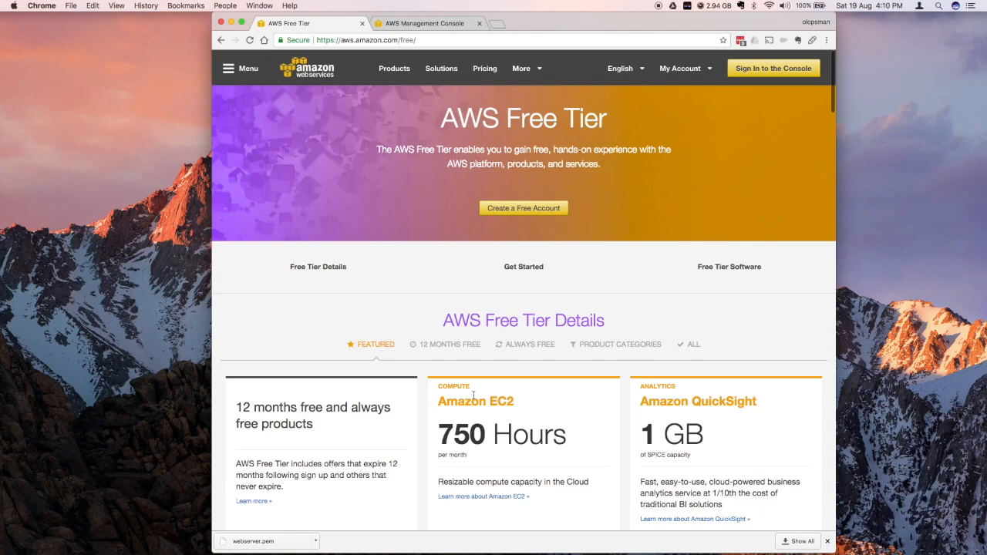
Switch to the AWS Management Console and go to the EC2 service from the Services menu.
scroll(down, 3)
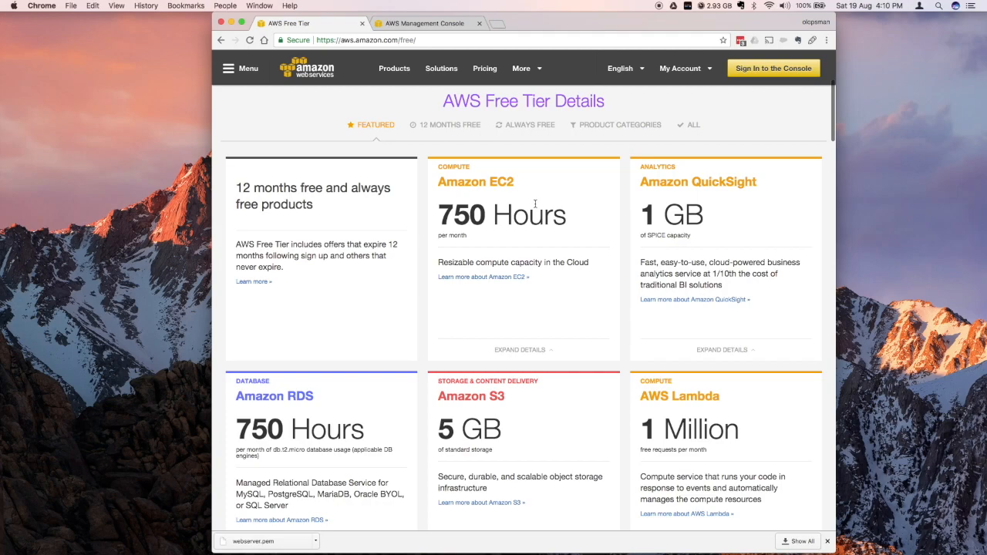
mouse_move(401, 287)
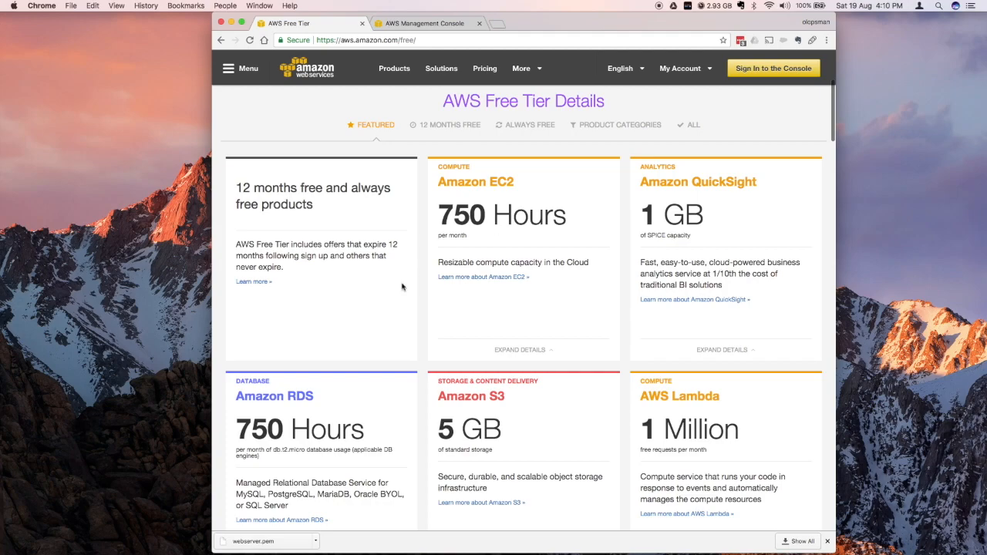
mouse_move(357, 401)
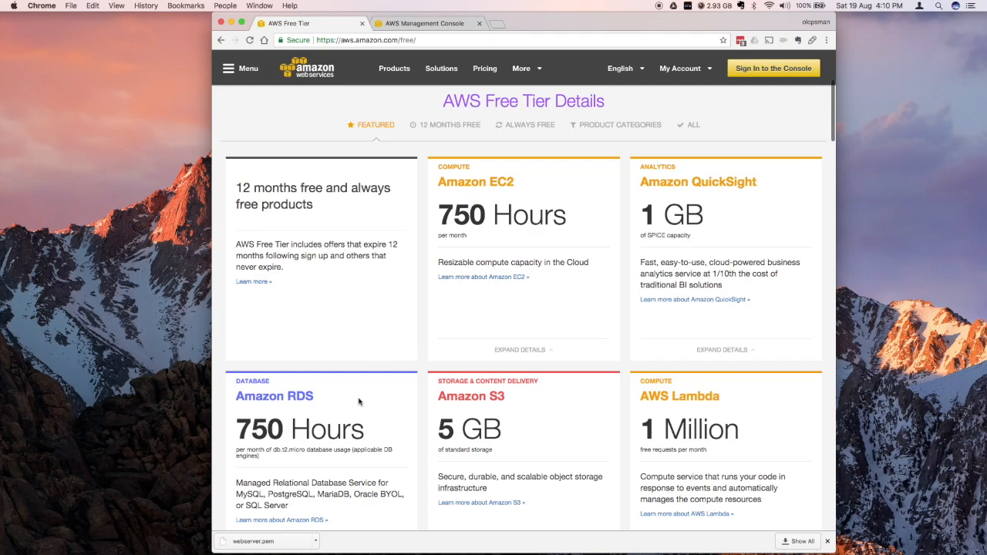
scroll(up, 3)
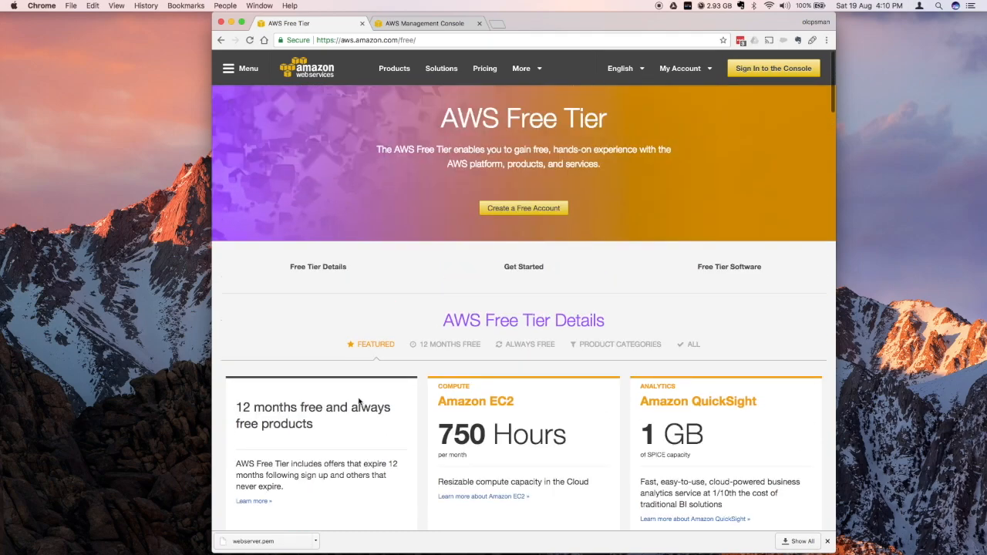
mouse_move(484, 346)
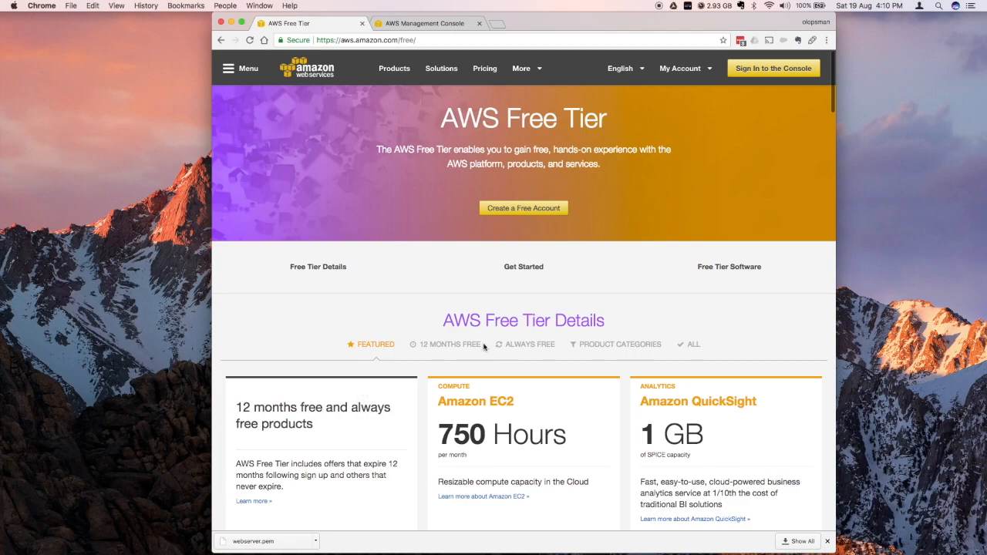
mouse_move(497, 248)
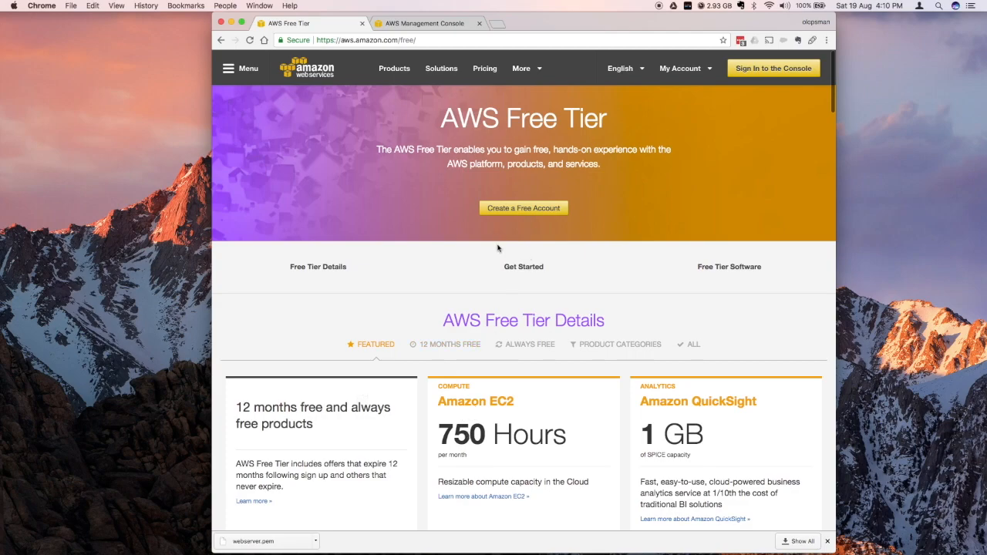
mouse_move(429, 24)
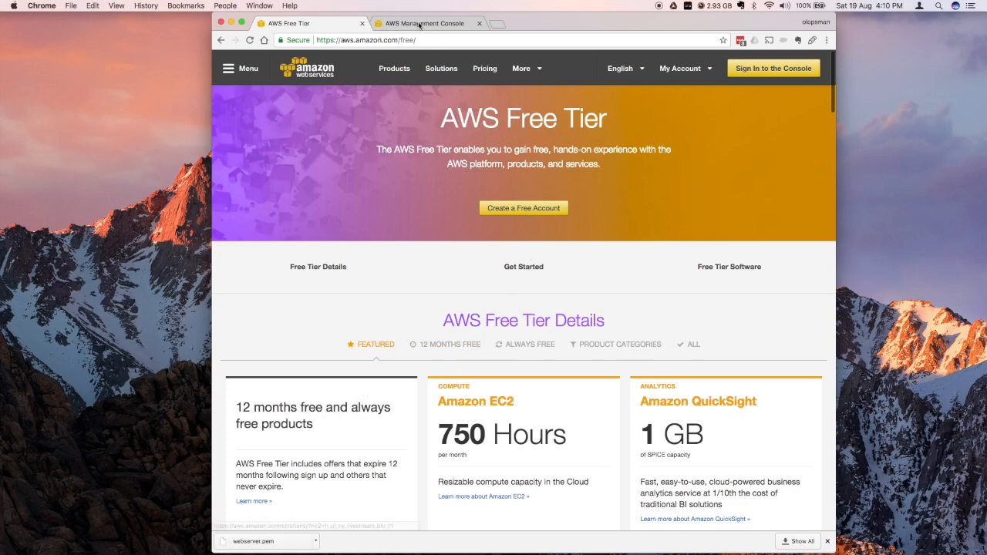
click(424, 23)
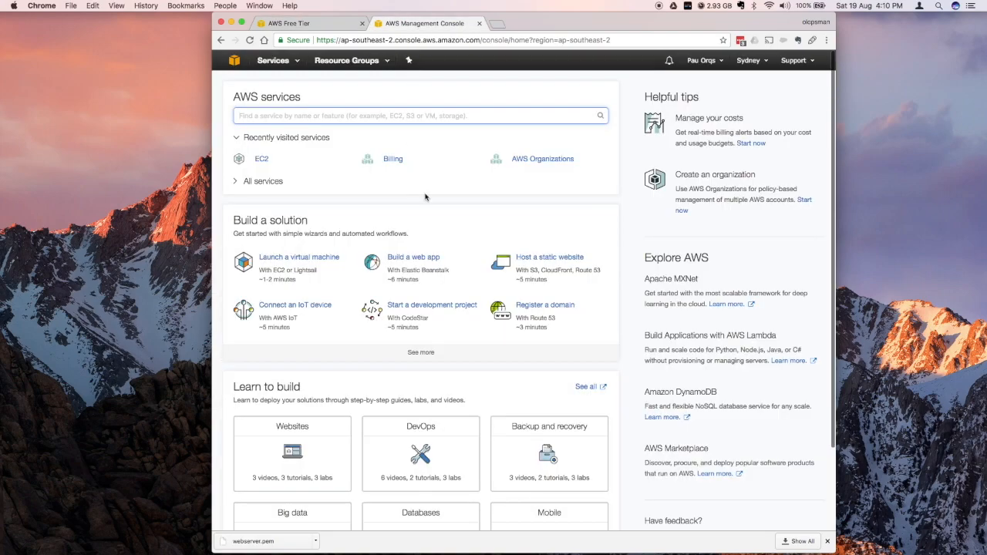
mouse_move(273, 60)
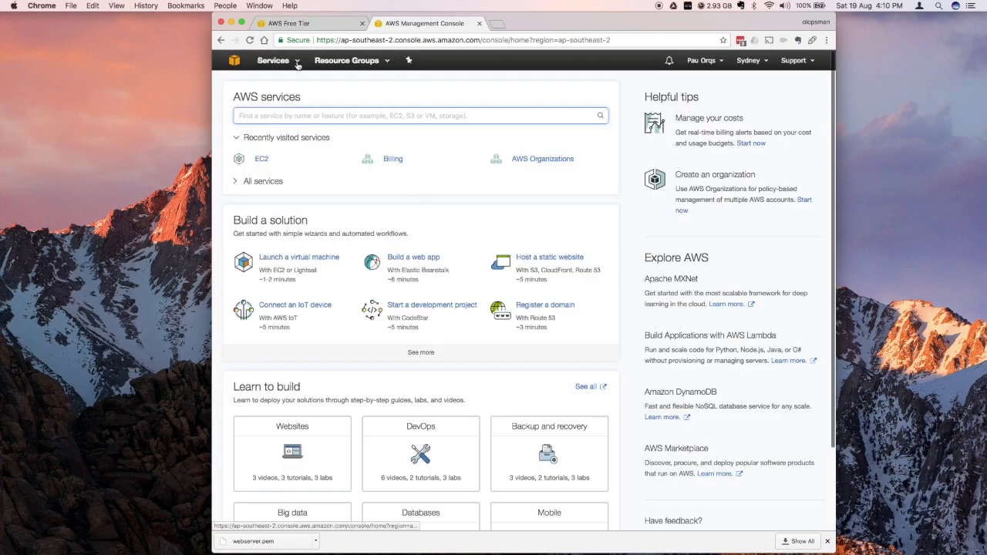
click(273, 60)
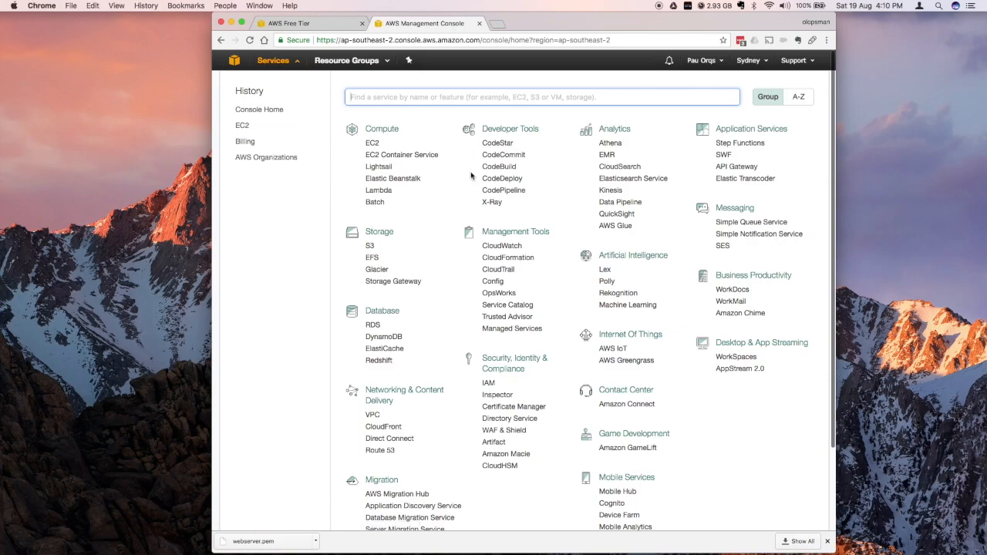
scroll(down, 3)
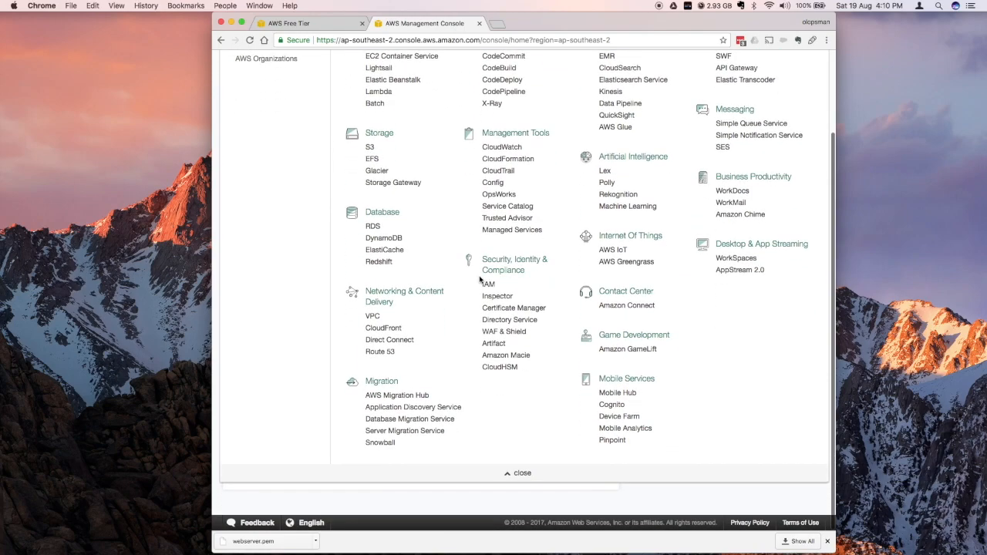
scroll(up, 3)
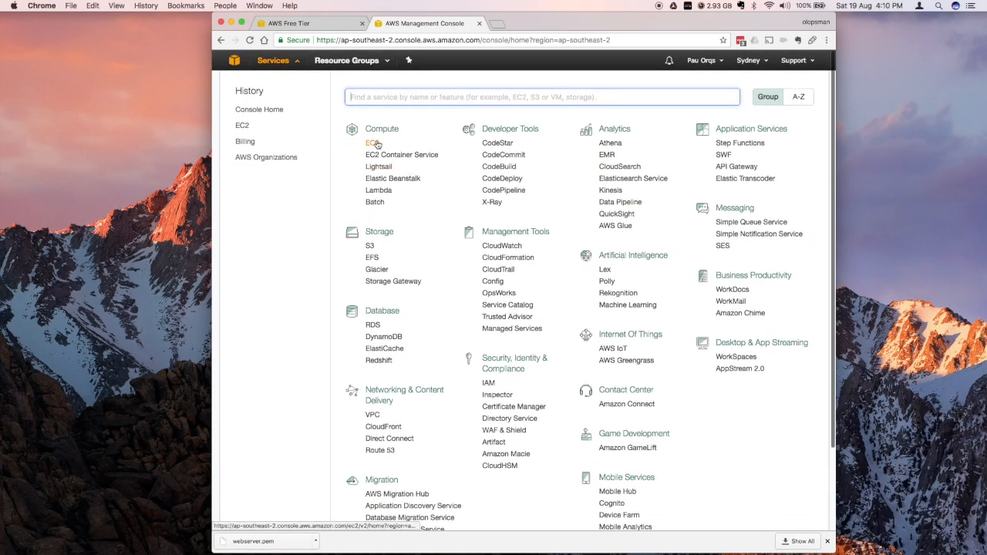
mouse_move(373, 143)
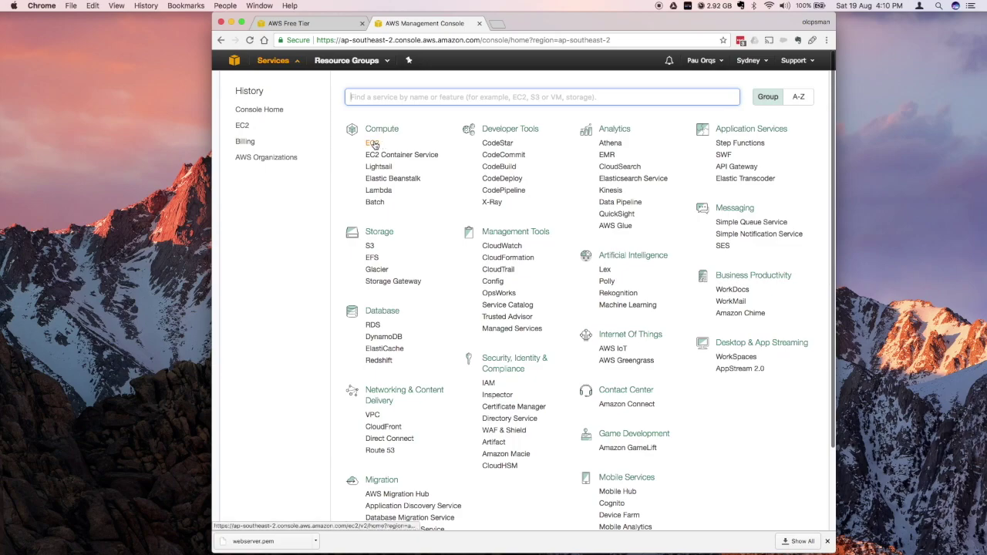
click(373, 142)
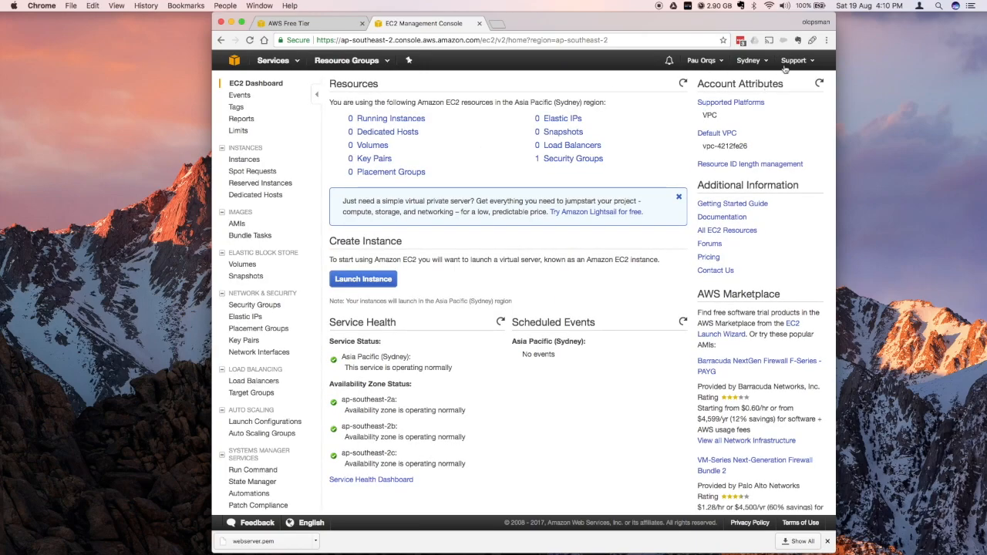
click(749, 60)
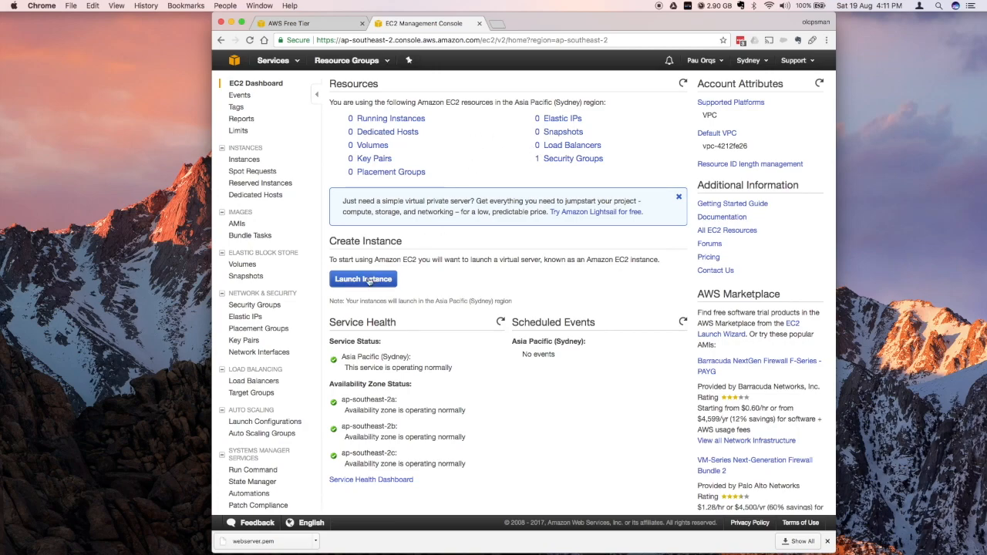
Launch a new instance and select the Ubuntu Server 16.04 LTS AMI from the list.
click(362, 277)
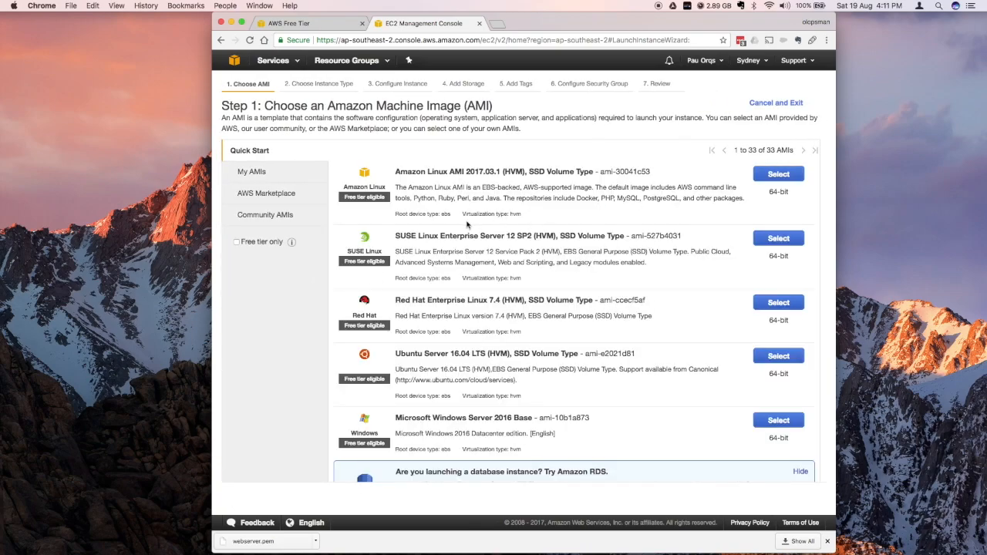
scroll(down, 3)
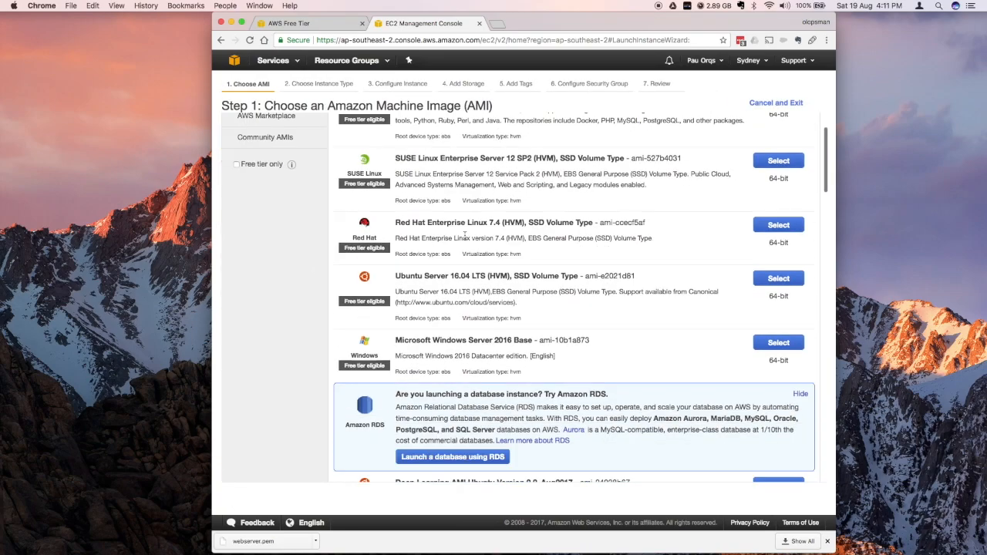
scroll(up, 3)
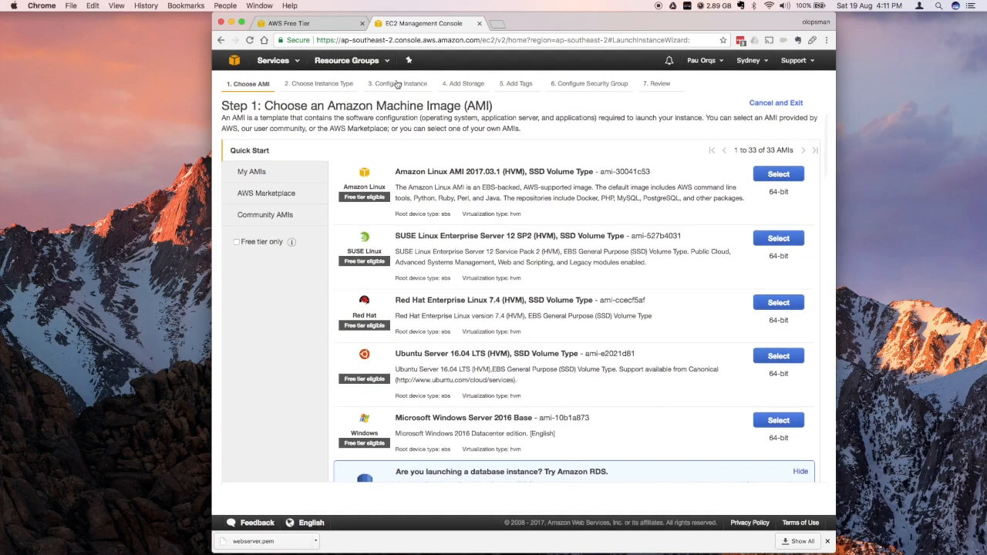
mouse_move(409, 115)
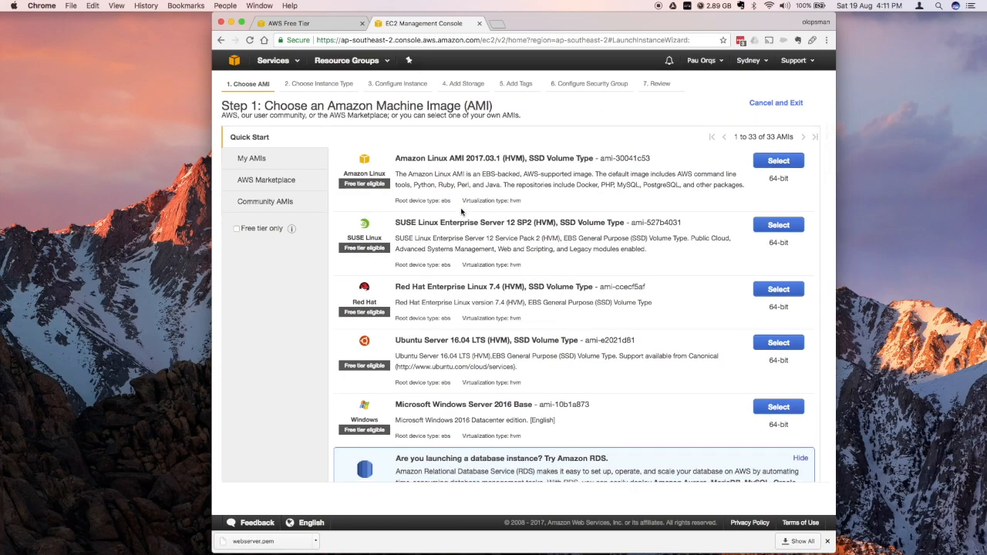
scroll(up, 3)
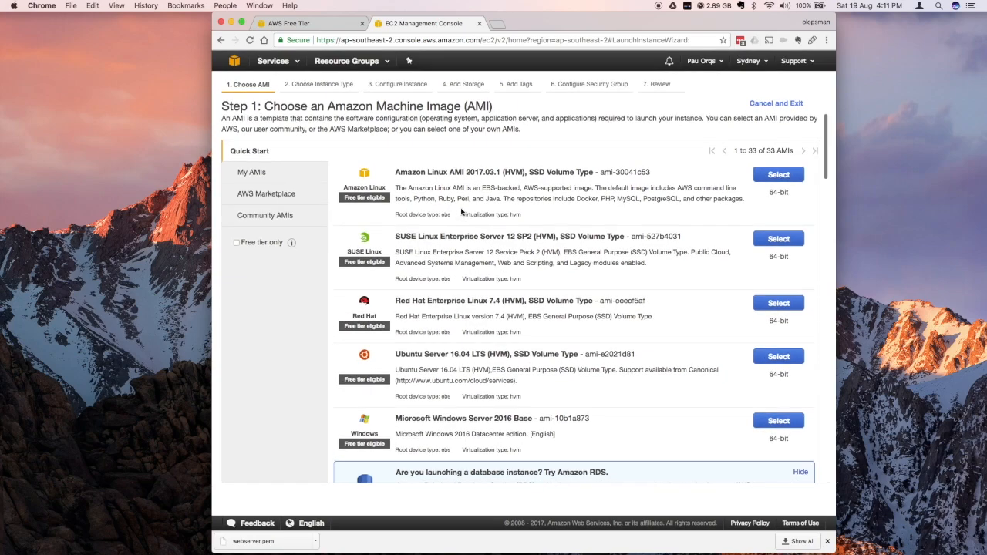
scroll(down, 3)
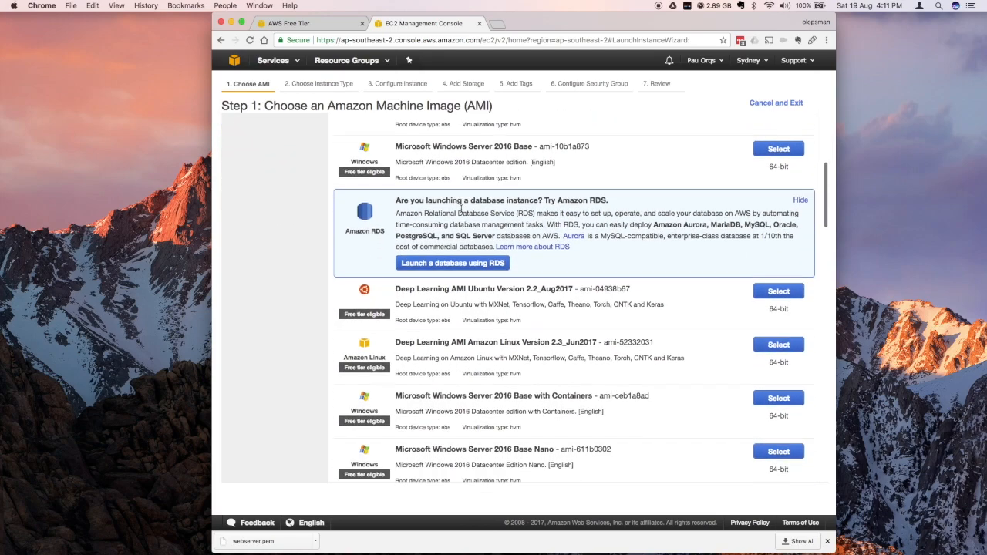
scroll(up, 3)
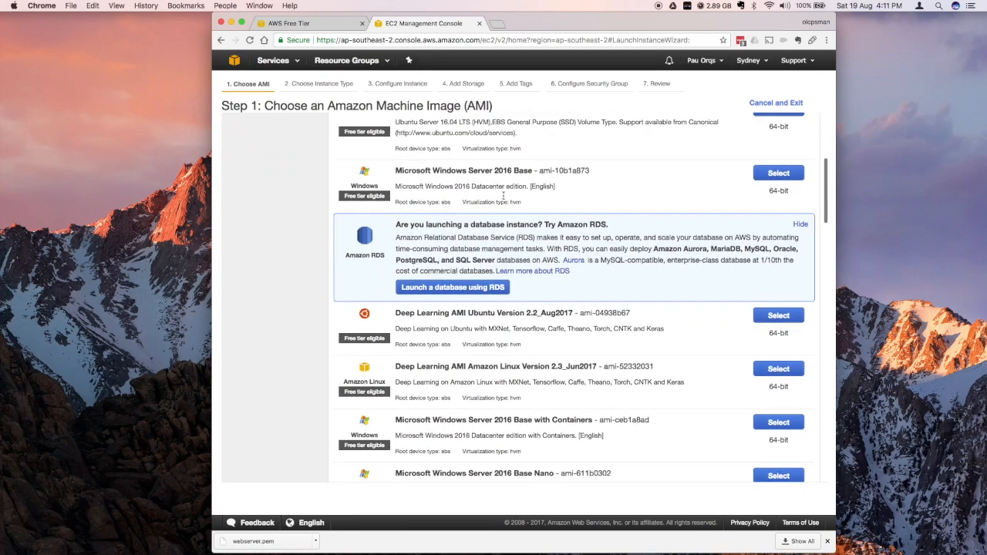
scroll(down, 3)
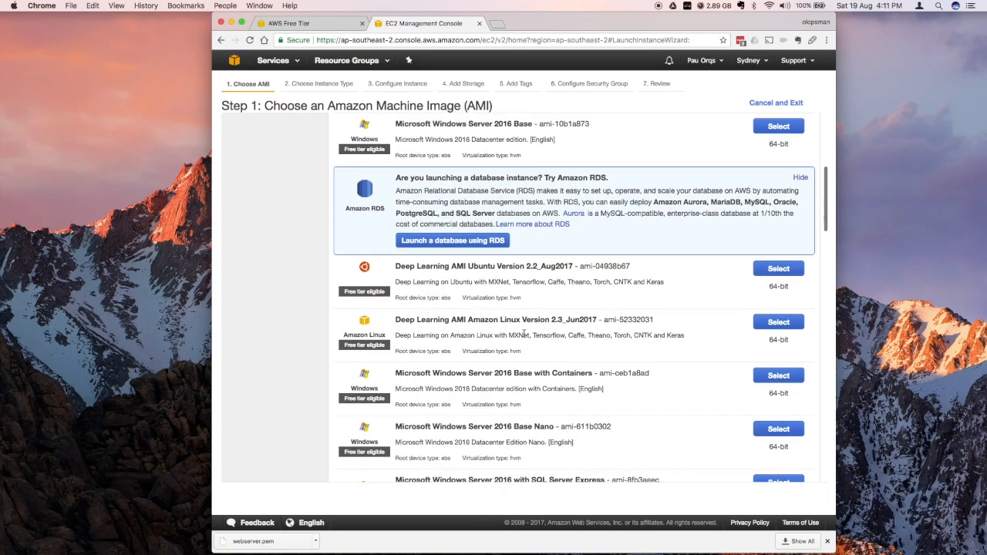
scroll(up, 3)
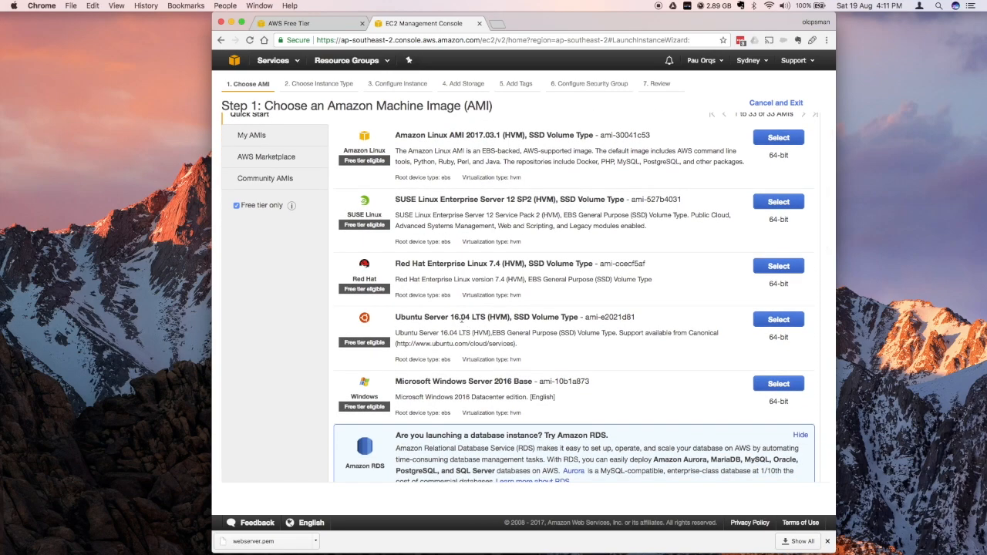
mouse_move(774, 330)
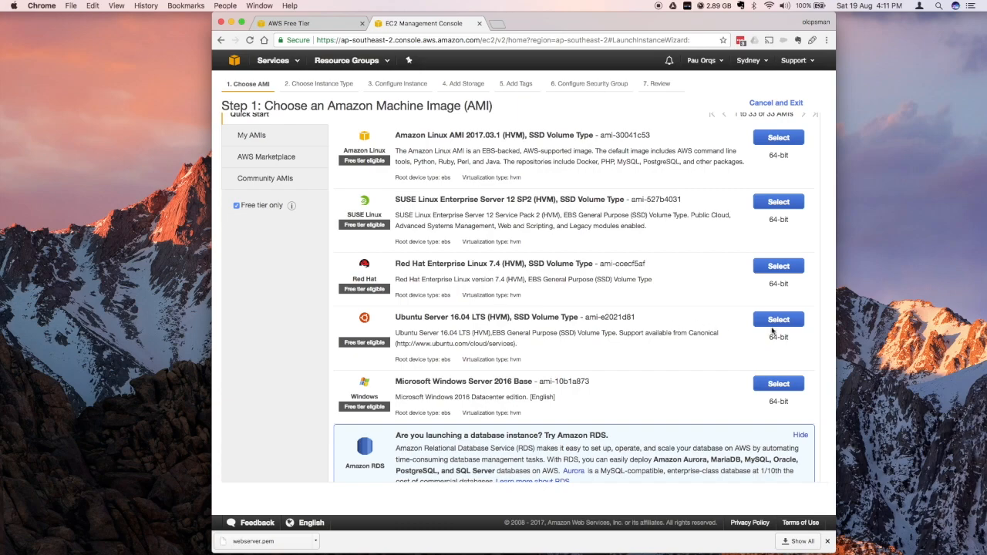
click(777, 320)
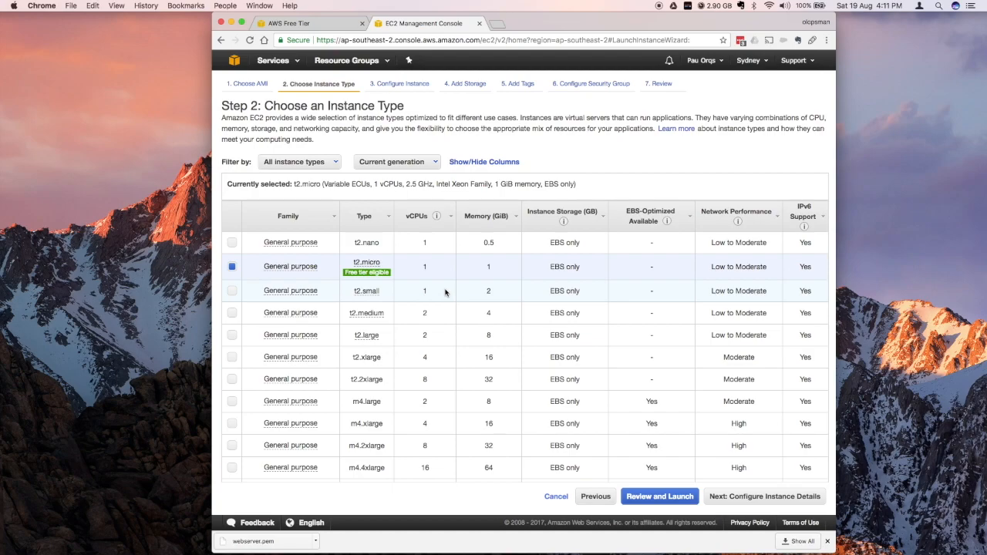
Select the free-tier eligible t2.micro instance type and browse the larger types.
click(231, 290)
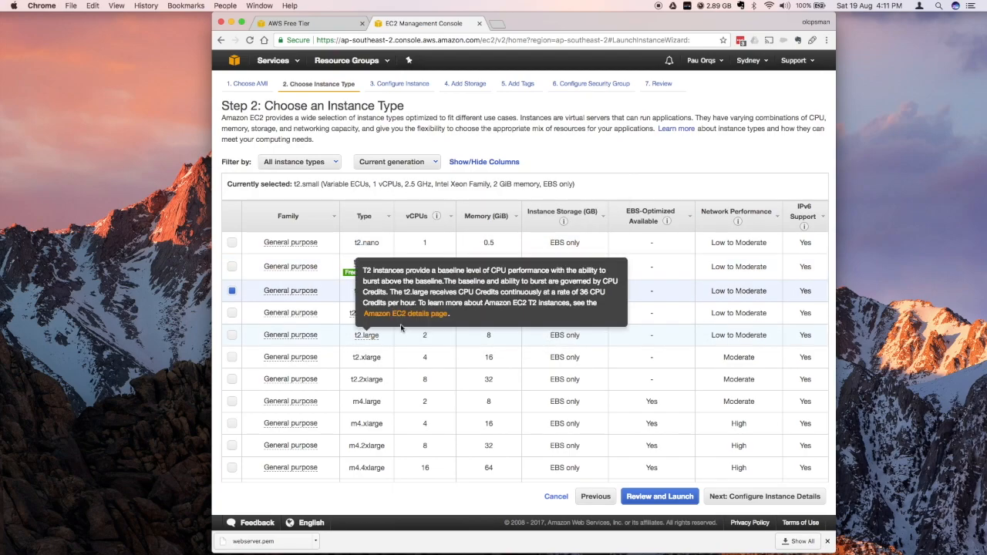
mouse_move(426, 335)
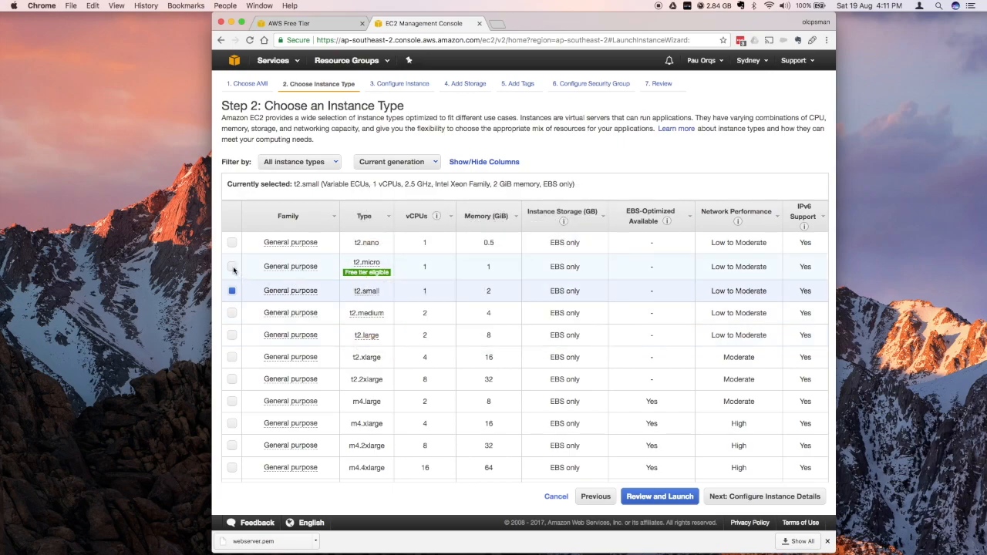
click(231, 265)
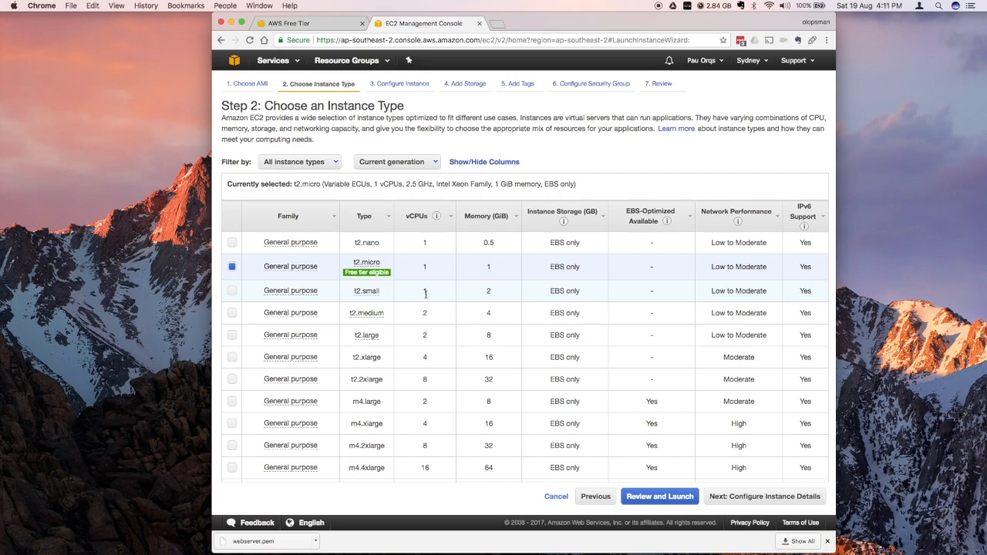
mouse_move(441, 324)
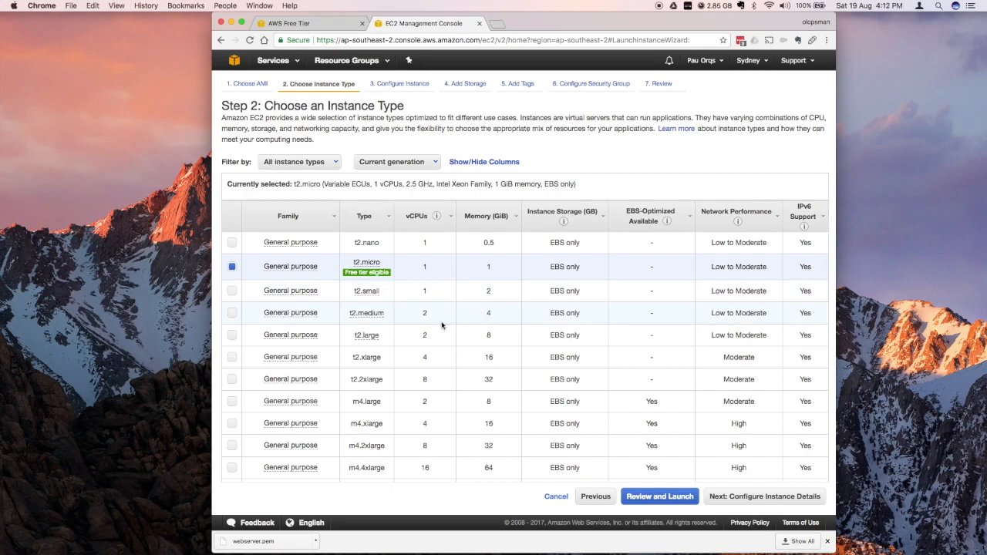
mouse_move(509, 334)
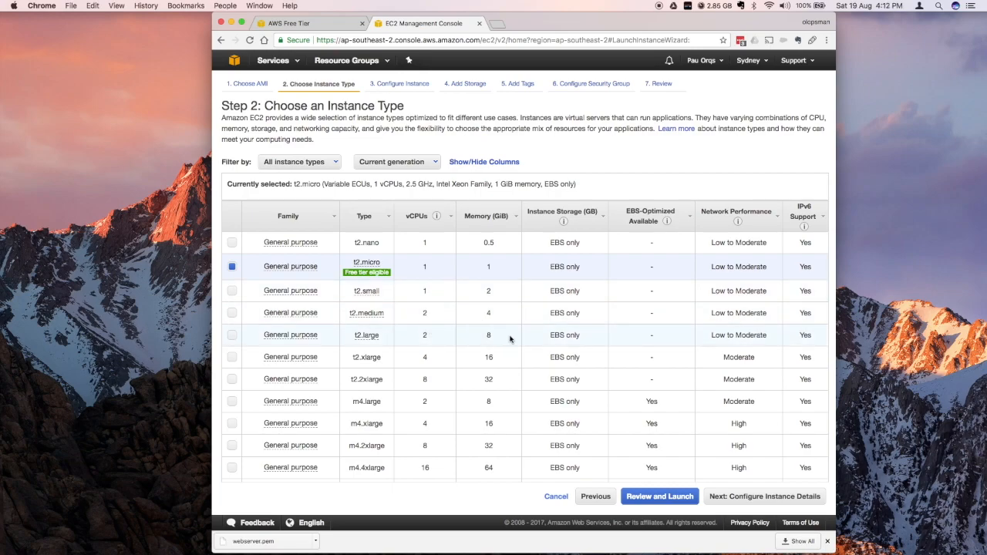
scroll(down, 3)
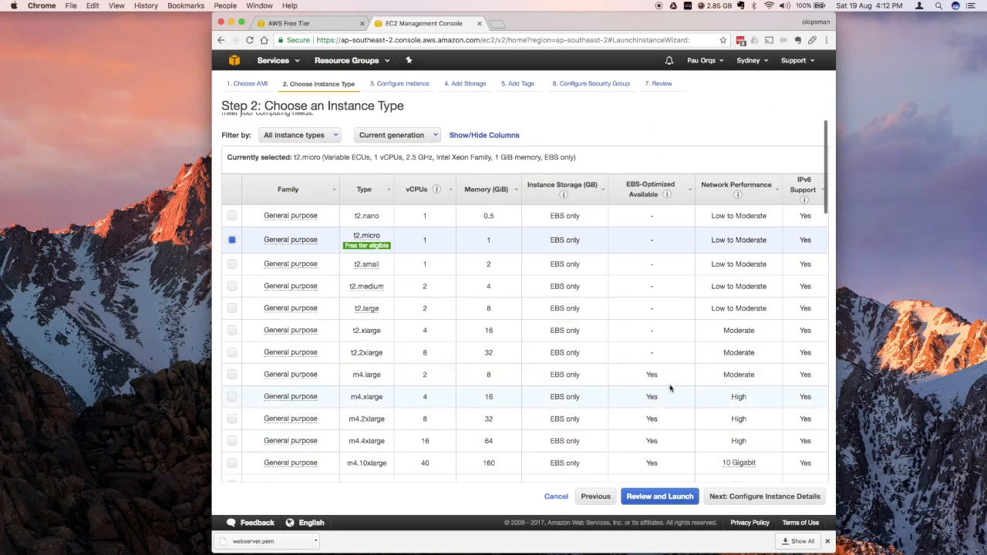
mouse_move(796, 393)
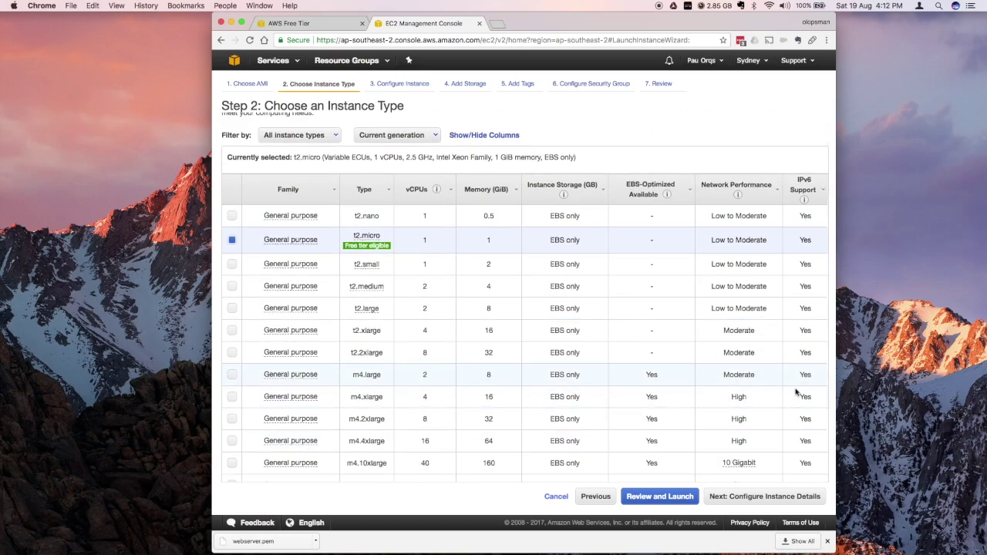
scroll(down, 3)
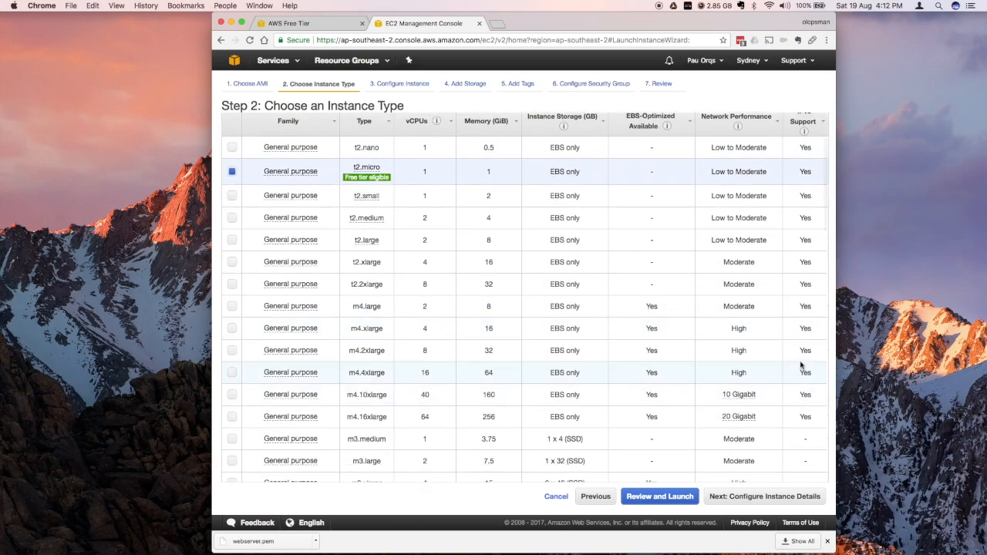
scroll(up, 3)
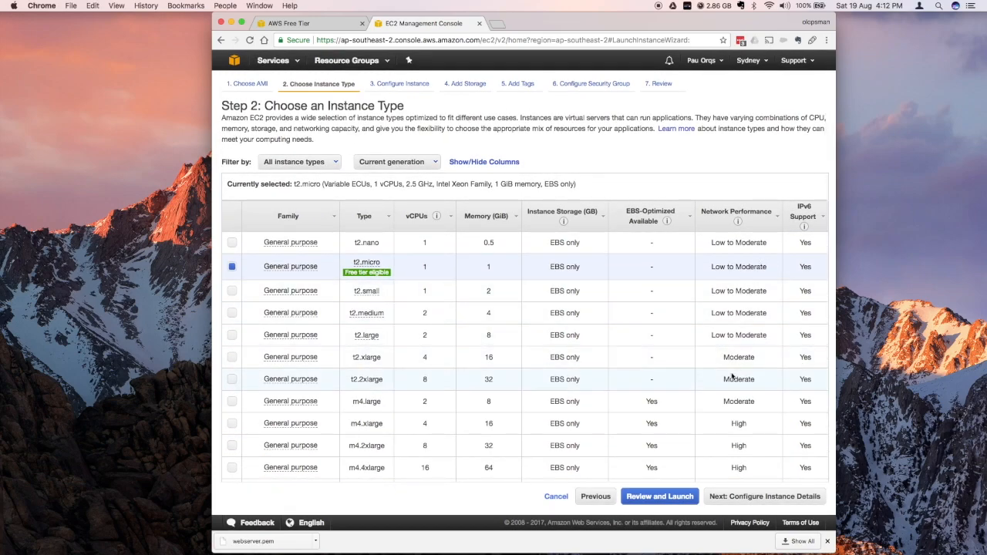
mouse_move(473, 262)
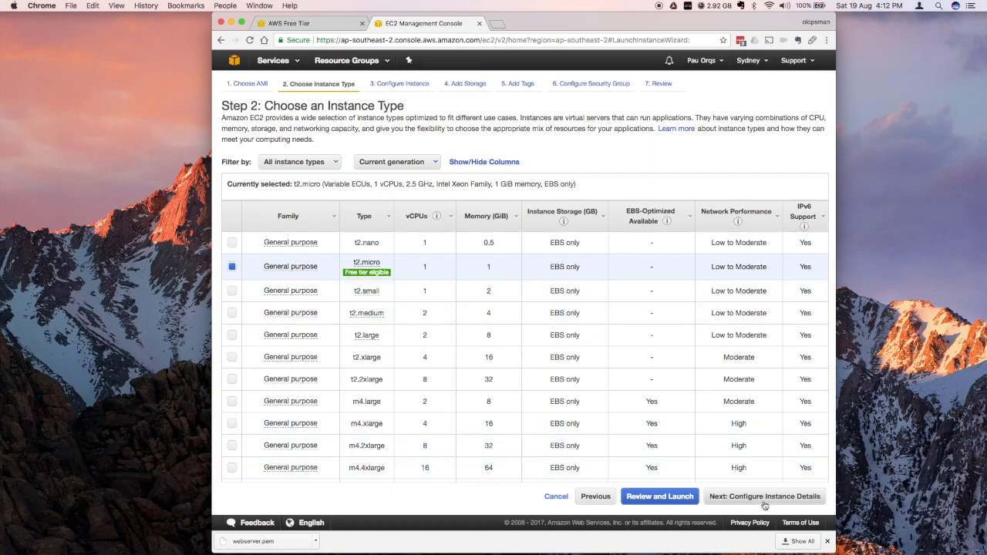
Continue to Configure Instance Details and enable protection against accidental termination.
click(765, 496)
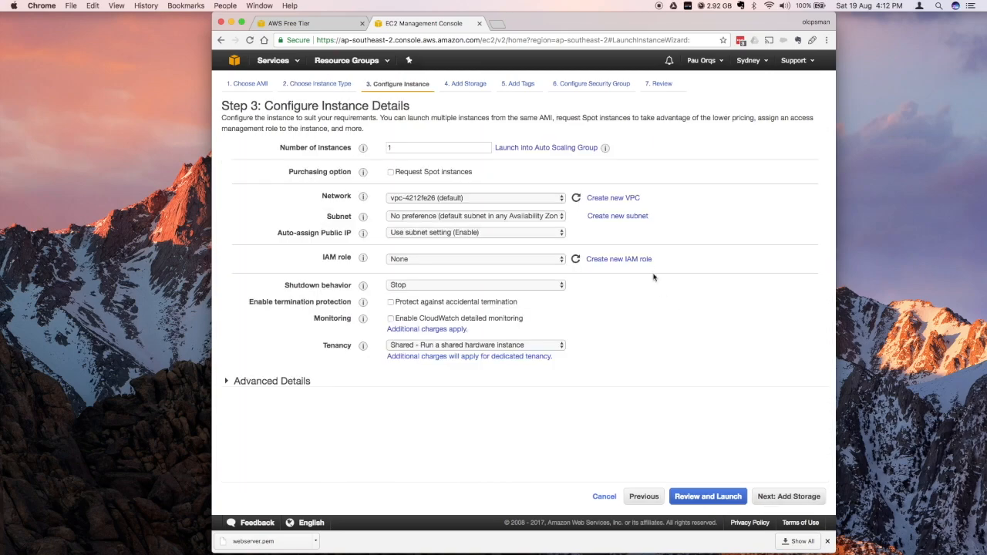
mouse_move(420, 157)
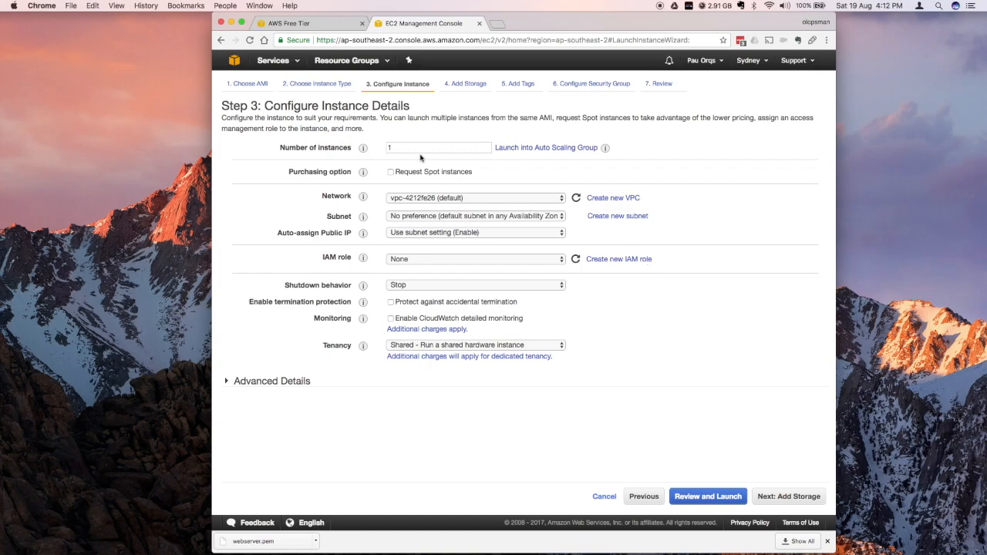
mouse_move(481, 273)
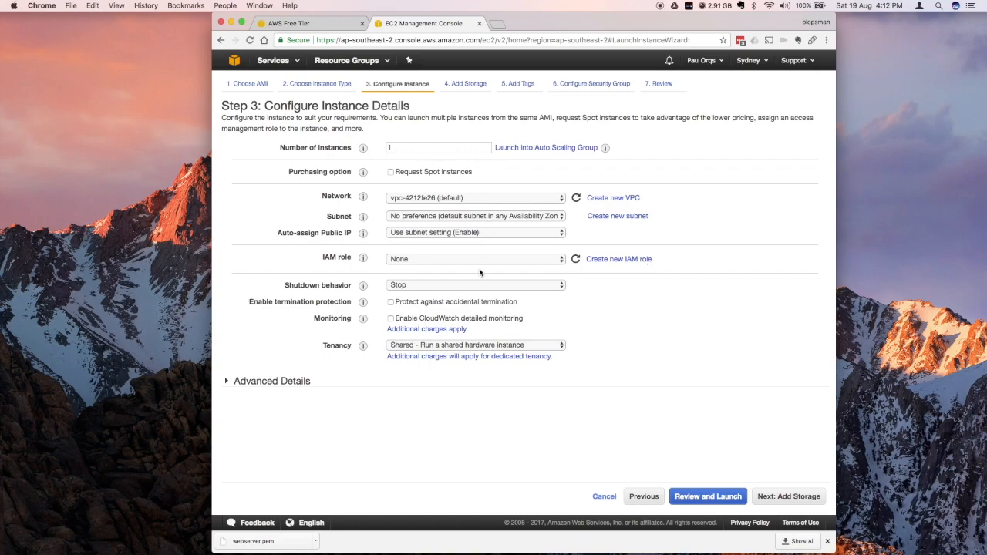
mouse_move(469, 356)
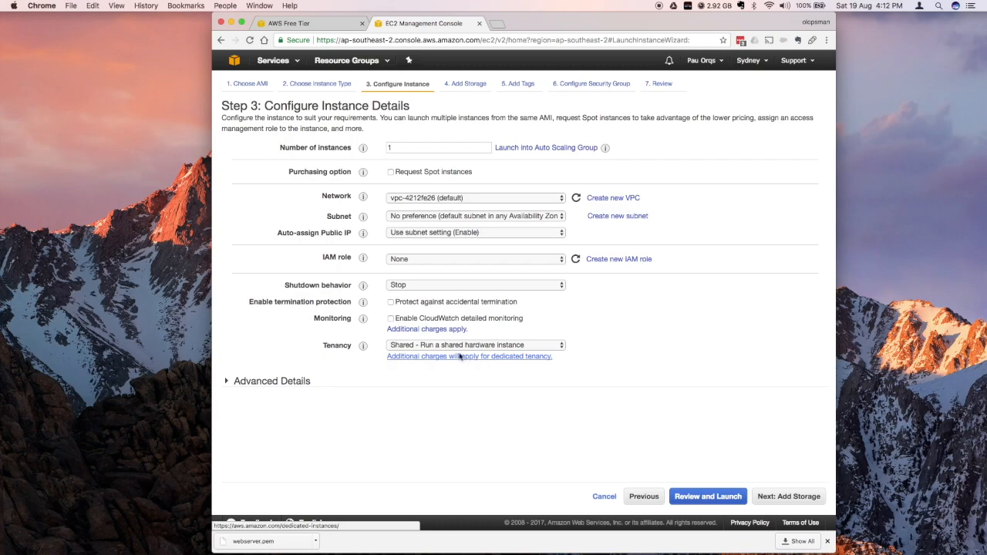
mouse_move(382, 240)
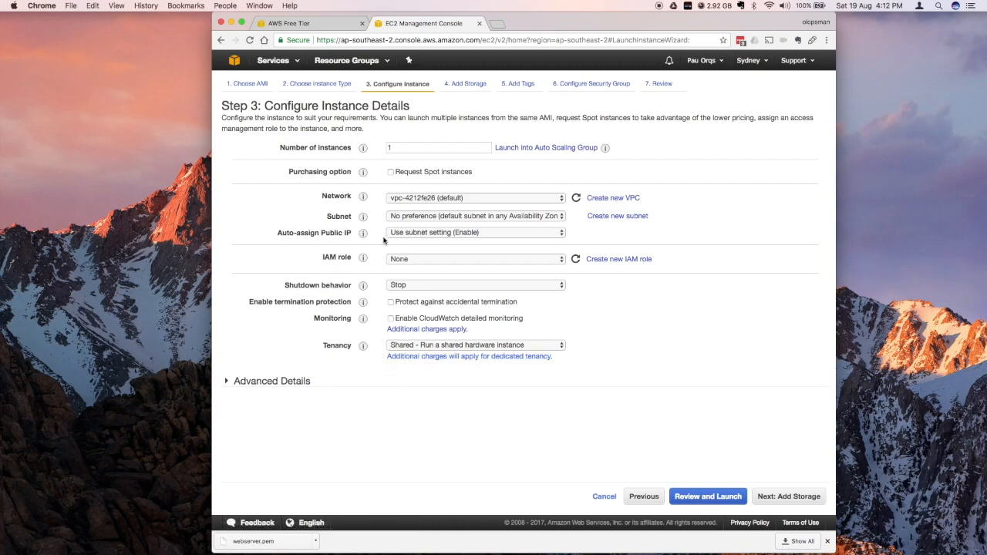
mouse_move(339, 319)
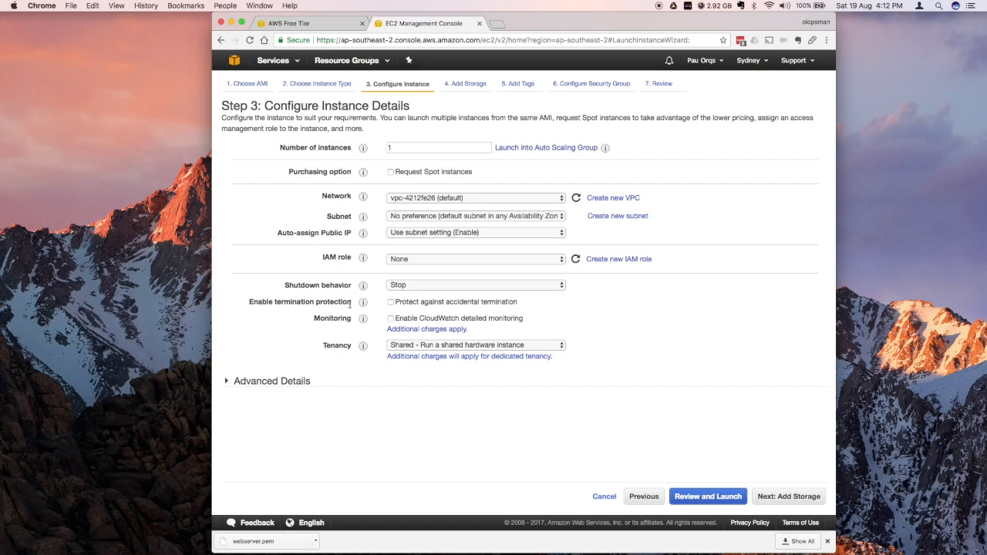
click(390, 300)
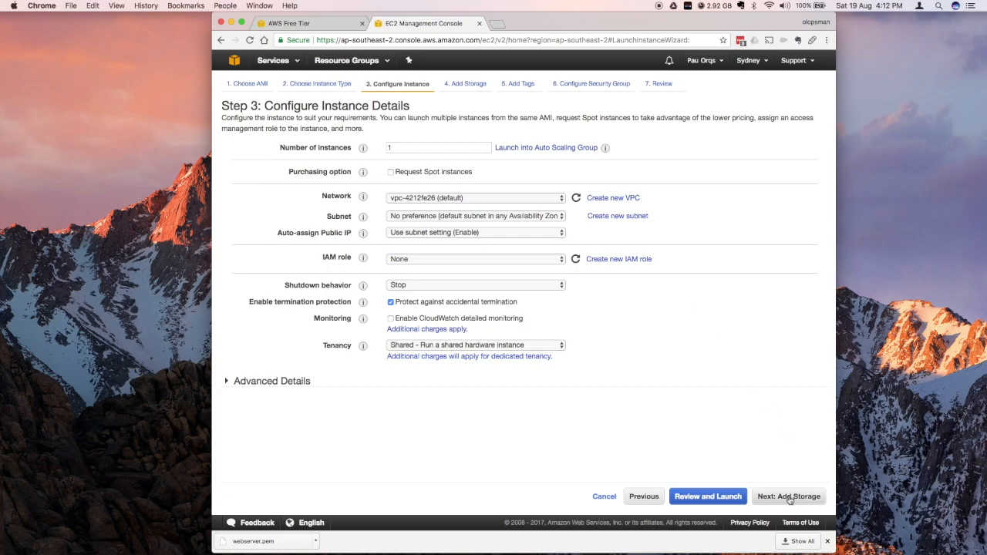
Continue to Add Storage and set the root volume size to 30 GiB.
click(788, 496)
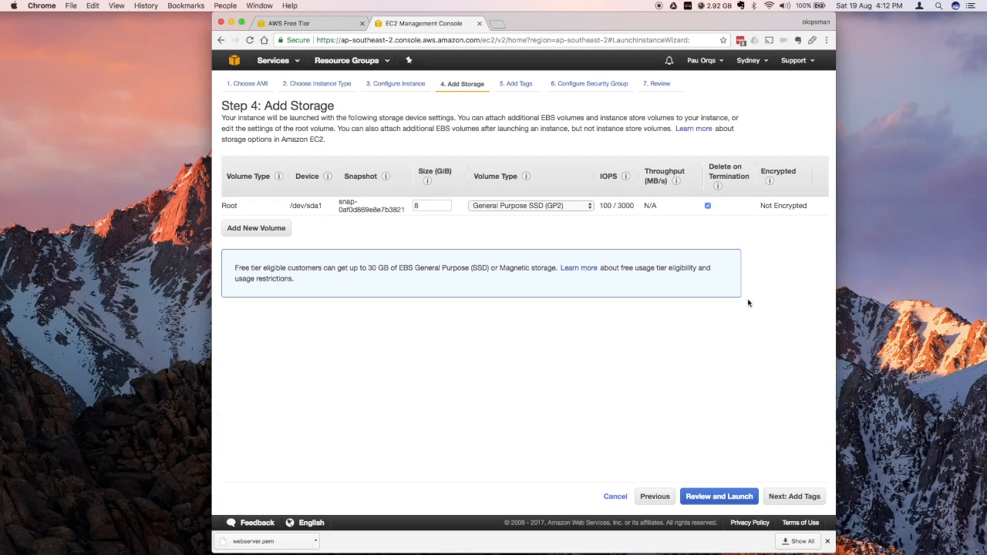
mouse_move(390, 146)
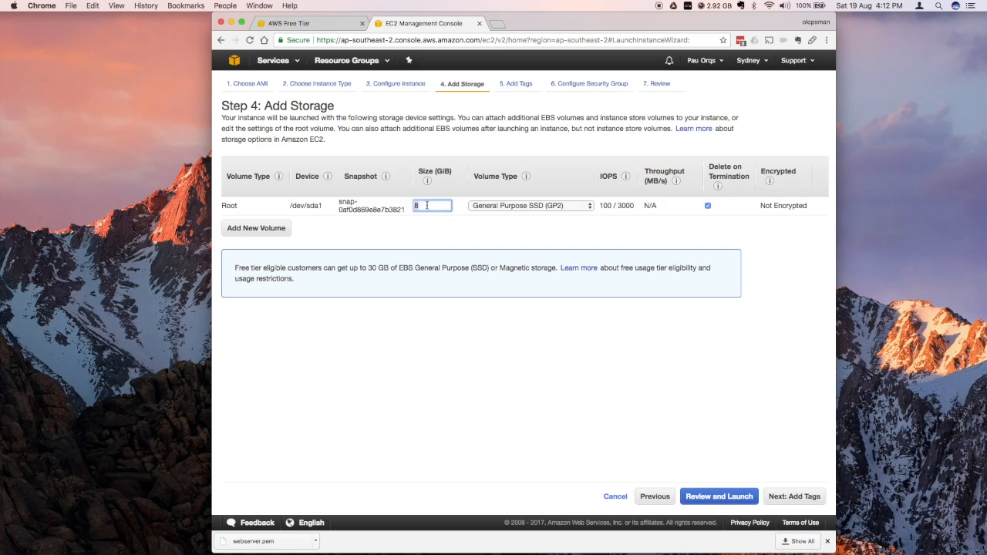
text(30)
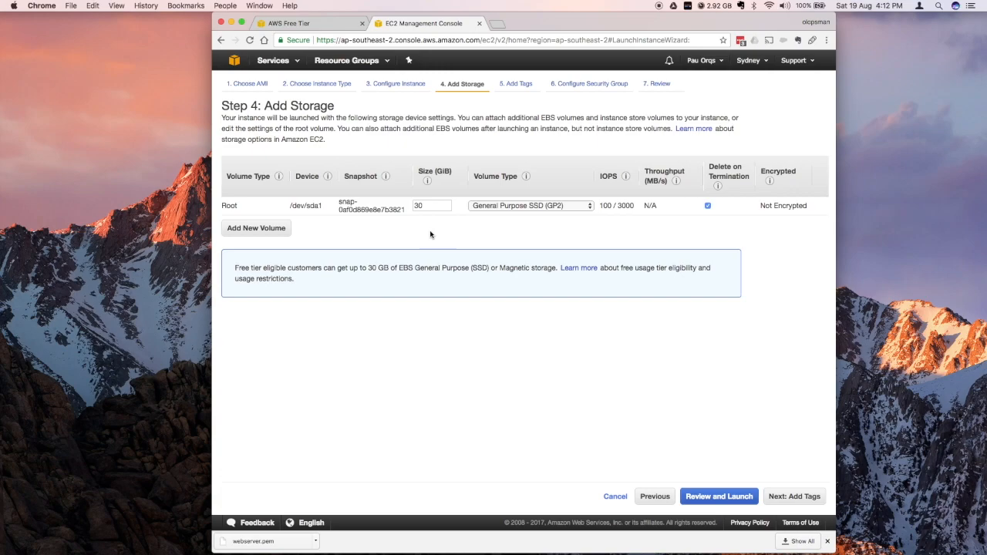
mouse_move(542, 209)
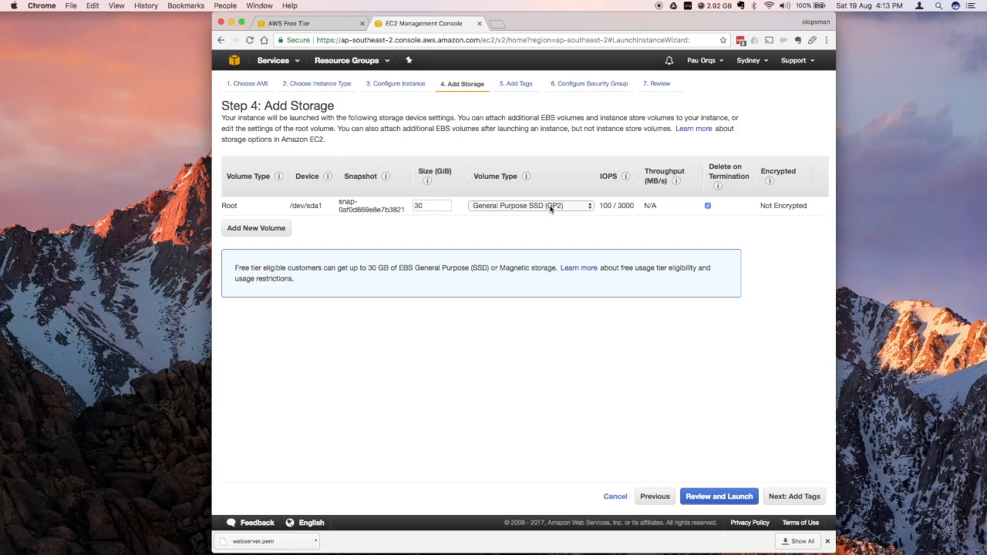
Add a tag with Key 'Name' and Value 'webserver', then continue to the security group step.
click(794, 497)
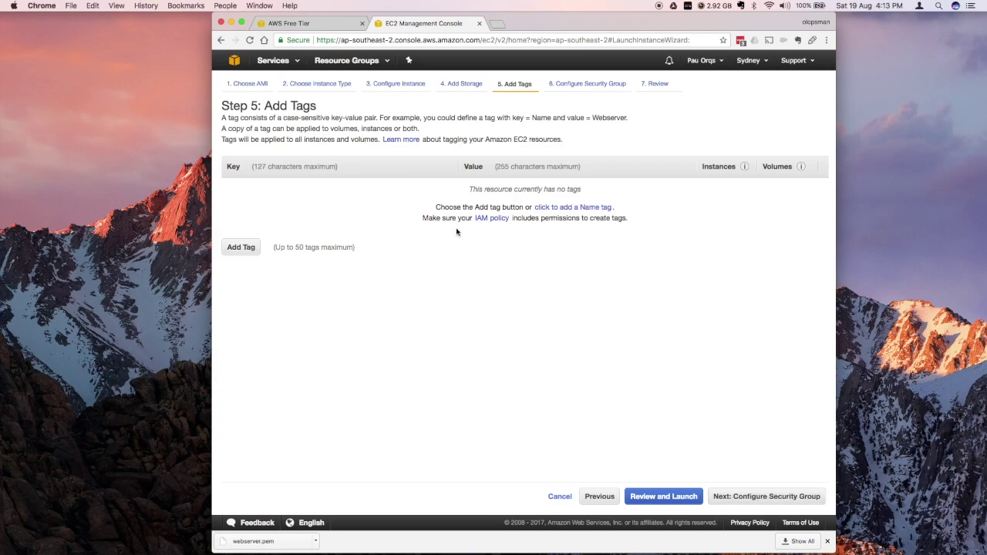
click(241, 246)
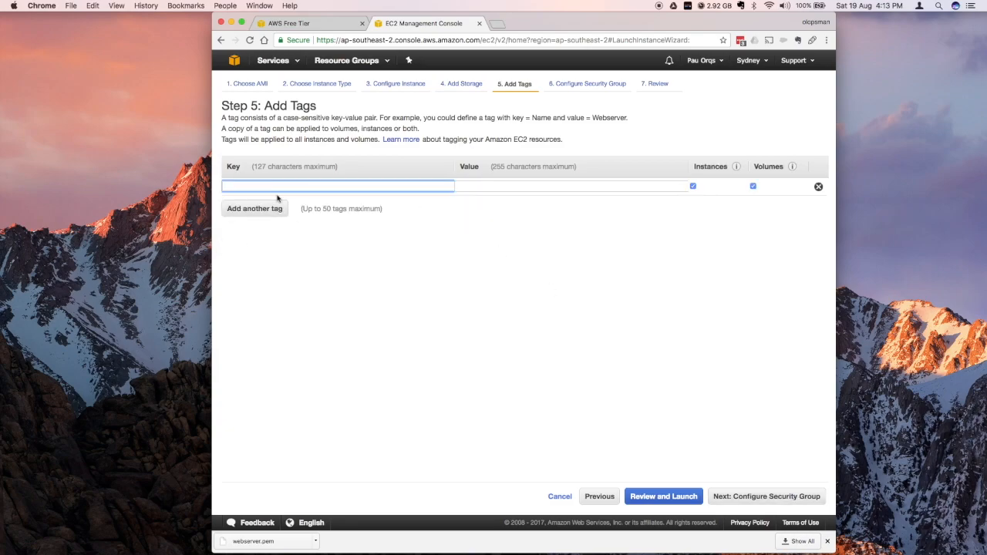
text(Name)
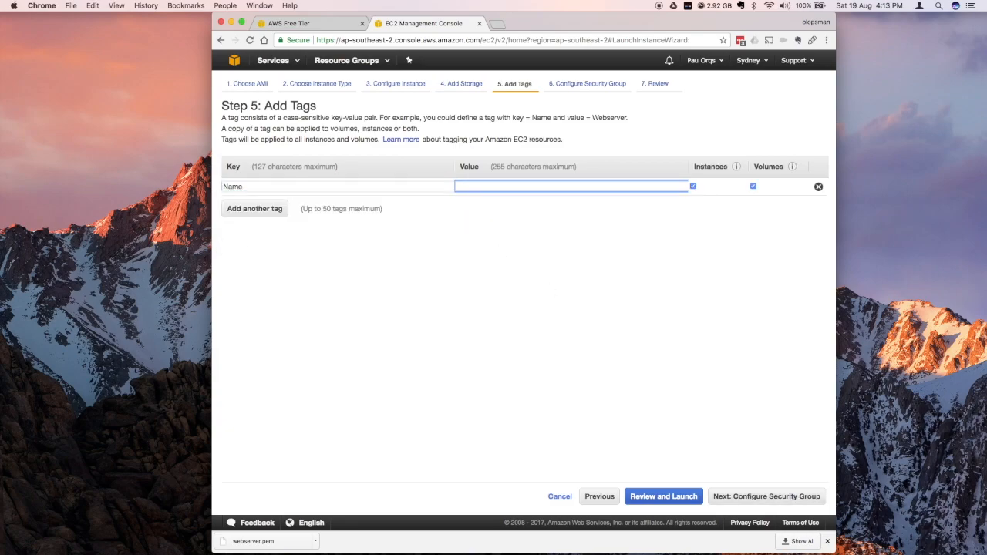
text(webserver)
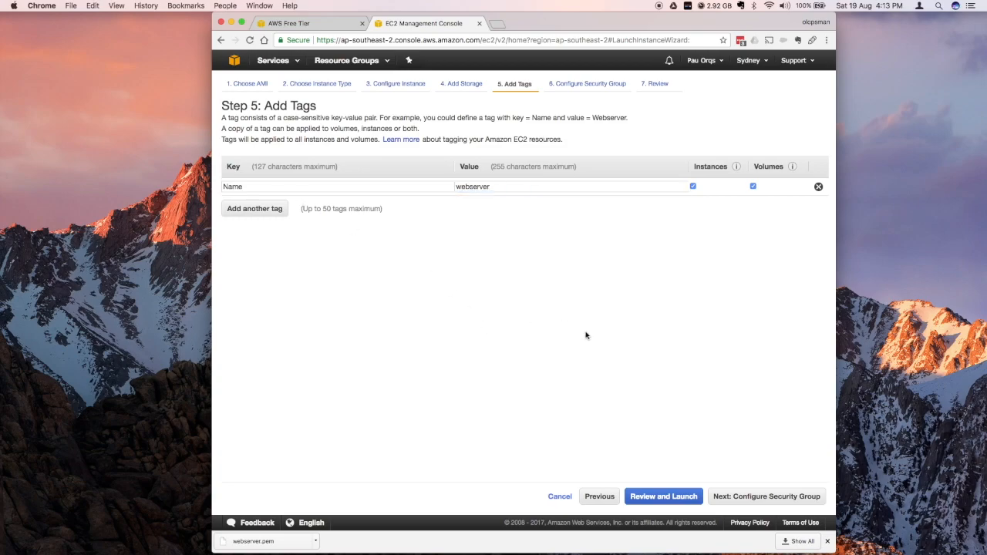
click(764, 497)
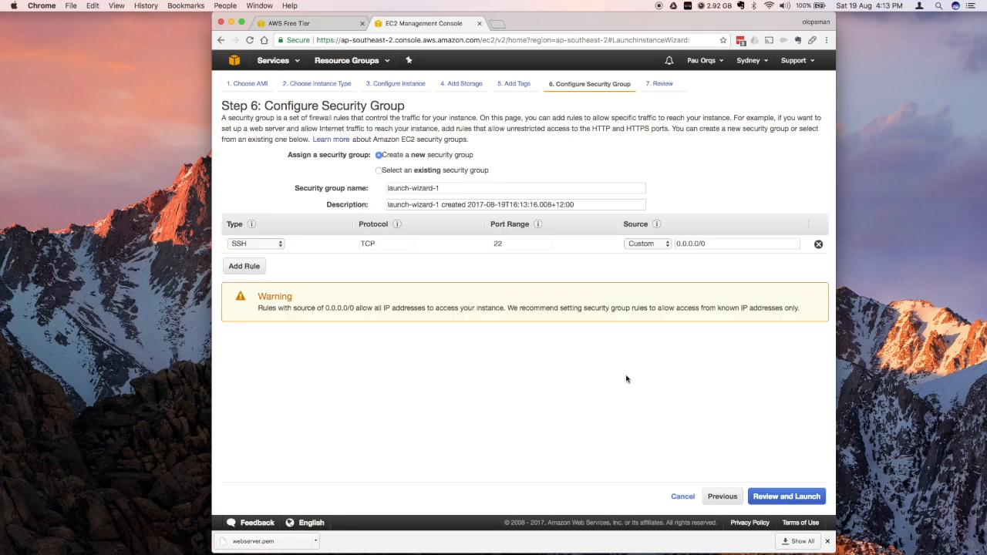
Name the security group 'webserver-sec' with description 'webserver security'.
click(447, 188)
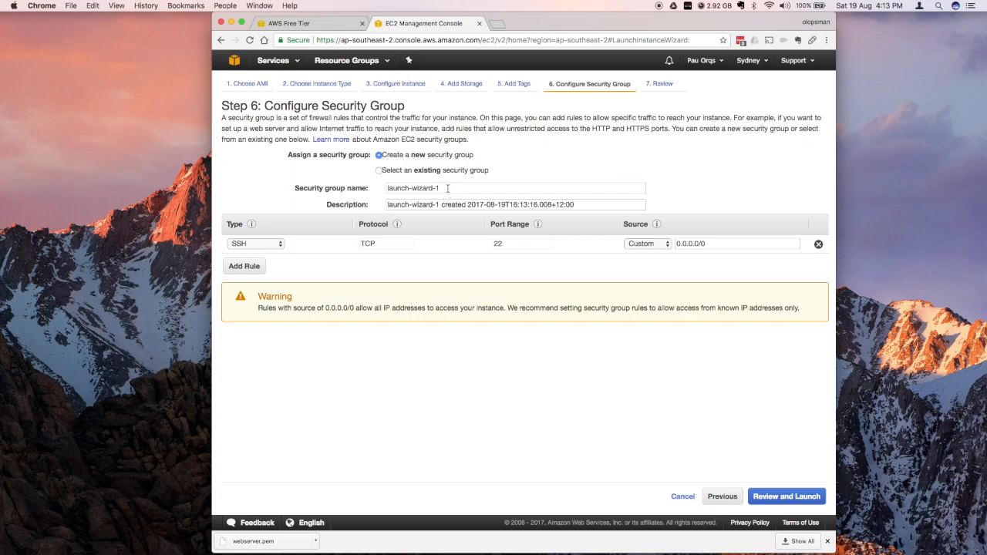
click(515, 188)
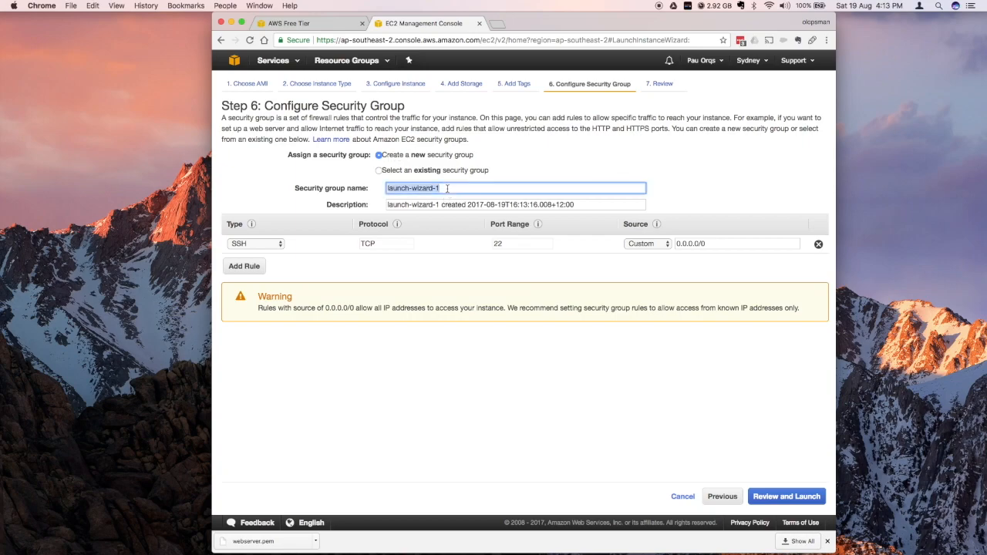
text(webserver-se)
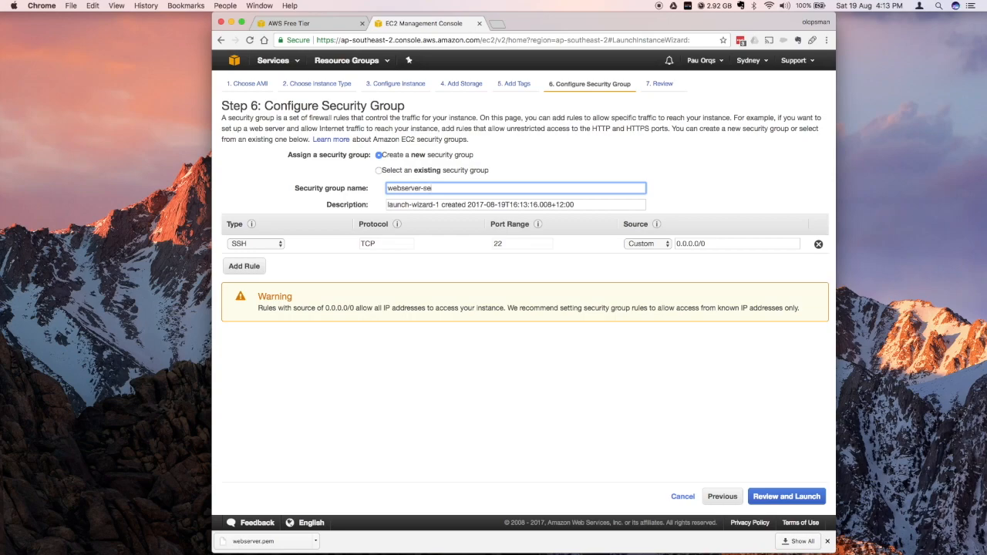
click(515, 204)
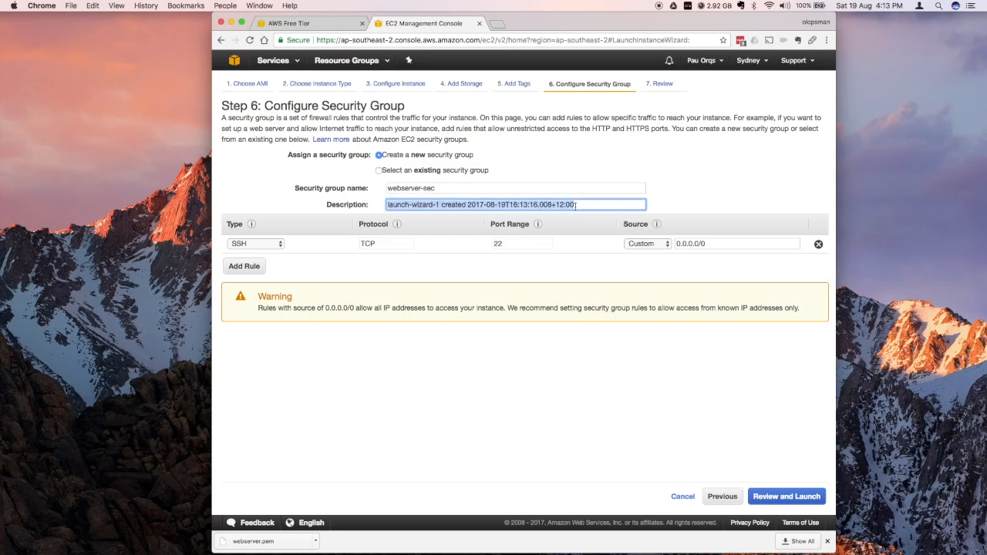
text(webserver se)
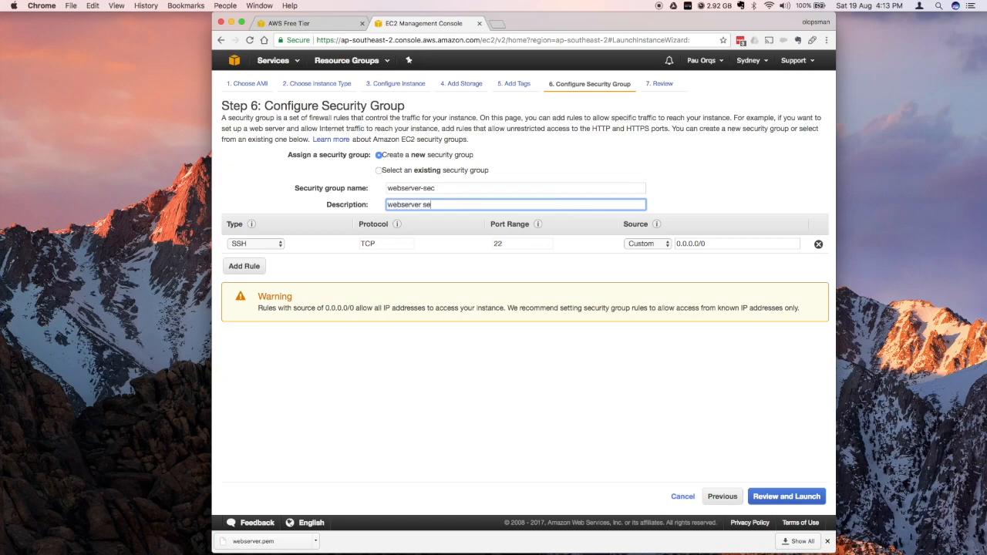
text(curity)
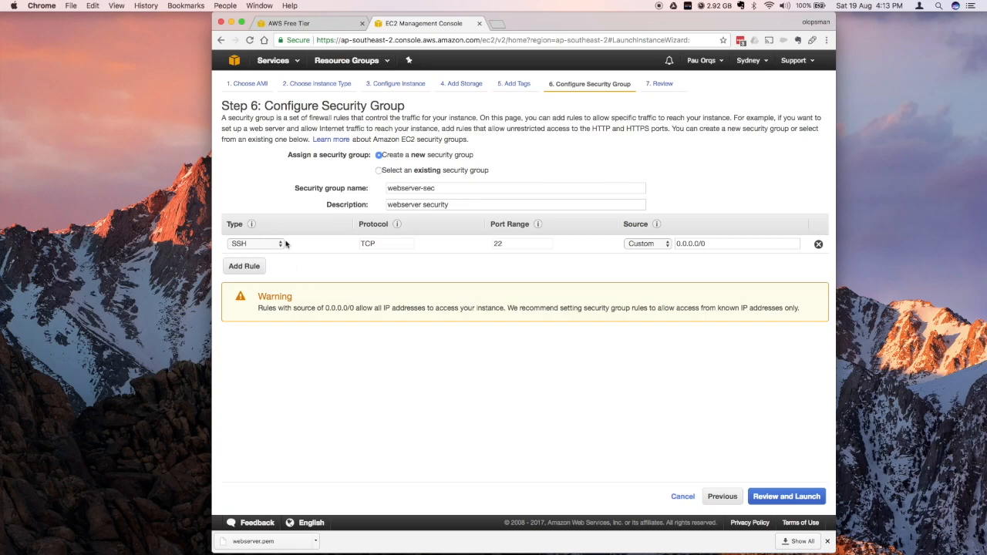
mouse_move(259, 245)
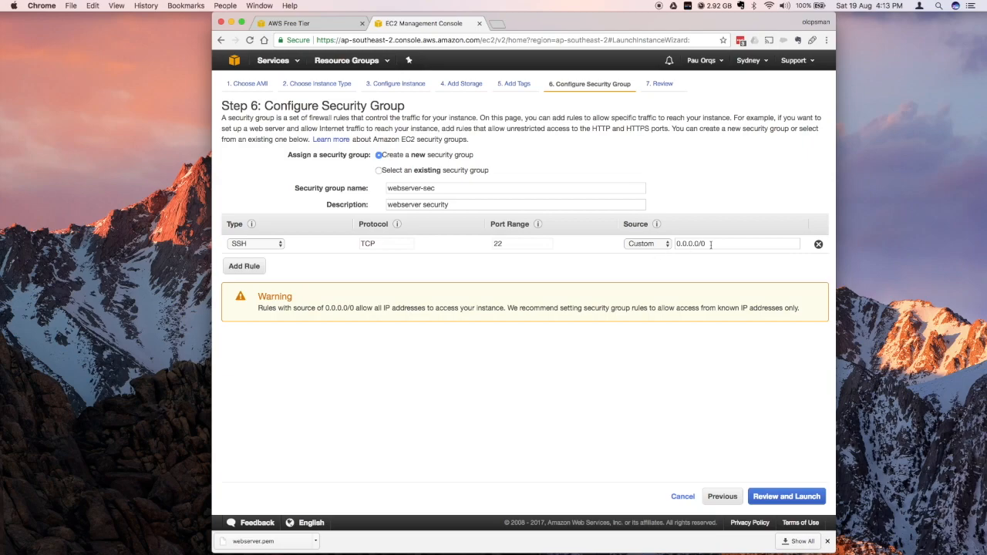
Add inbound rules for HTTP (port 80) and HTTPS (port 443) alongside SSH, then go to Review and Launch.
click(243, 265)
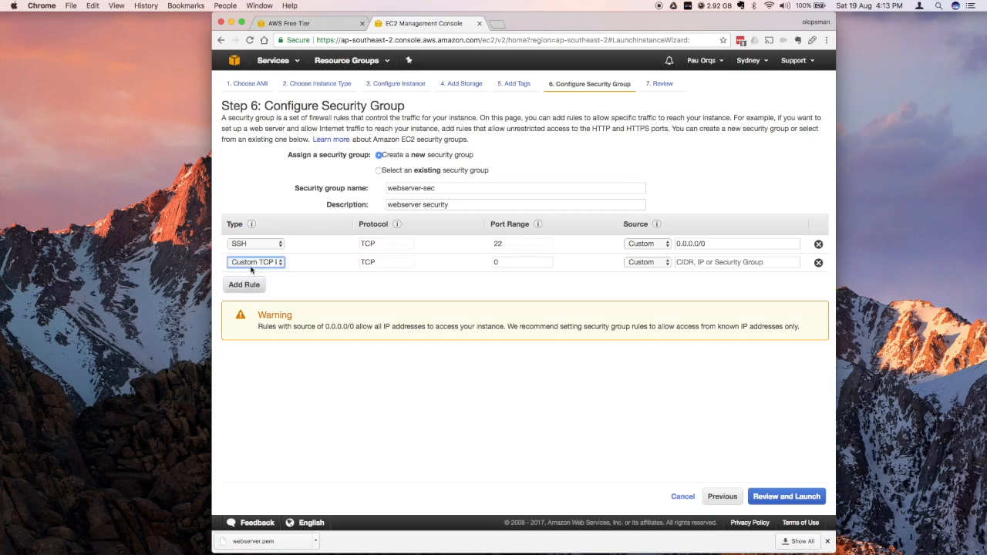
click(256, 262)
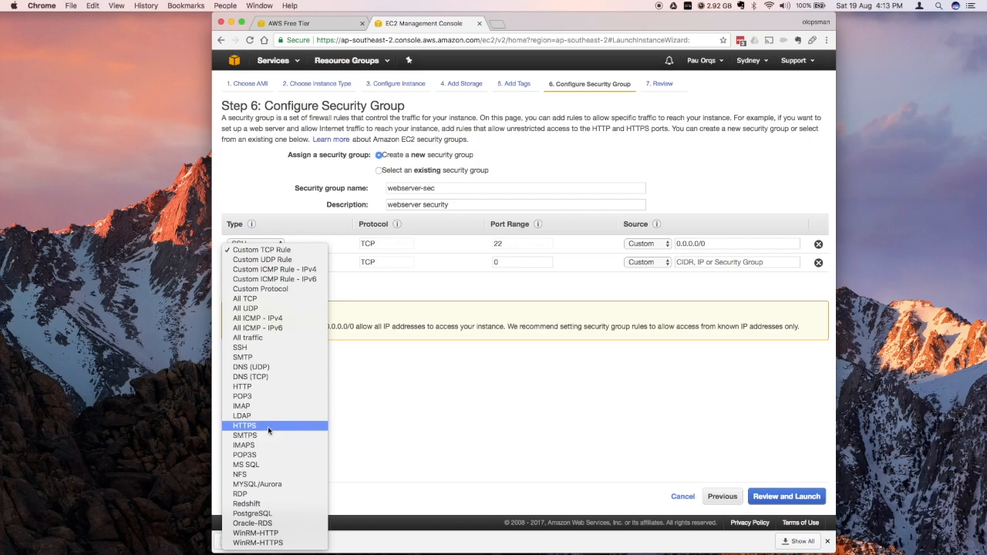
click(242, 386)
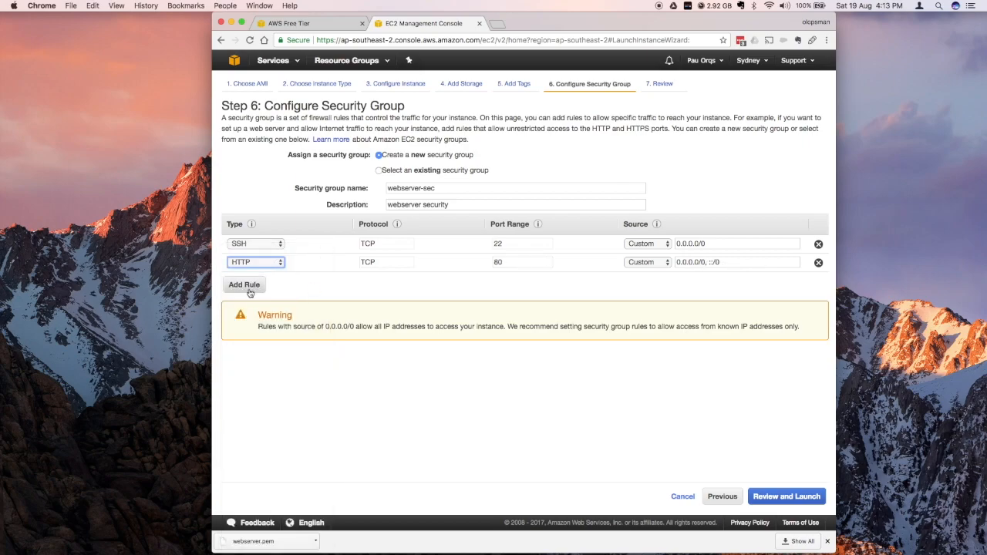
click(244, 283)
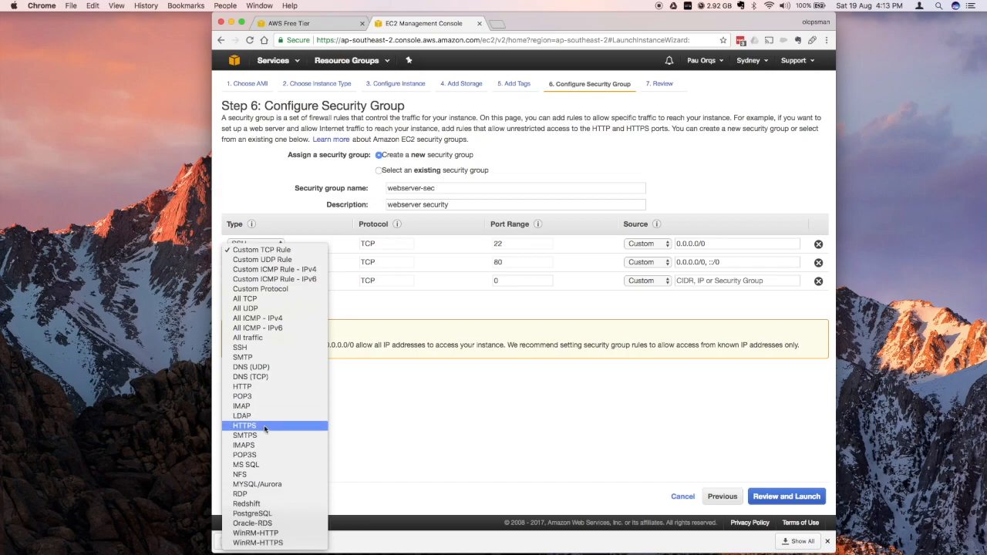
click(244, 425)
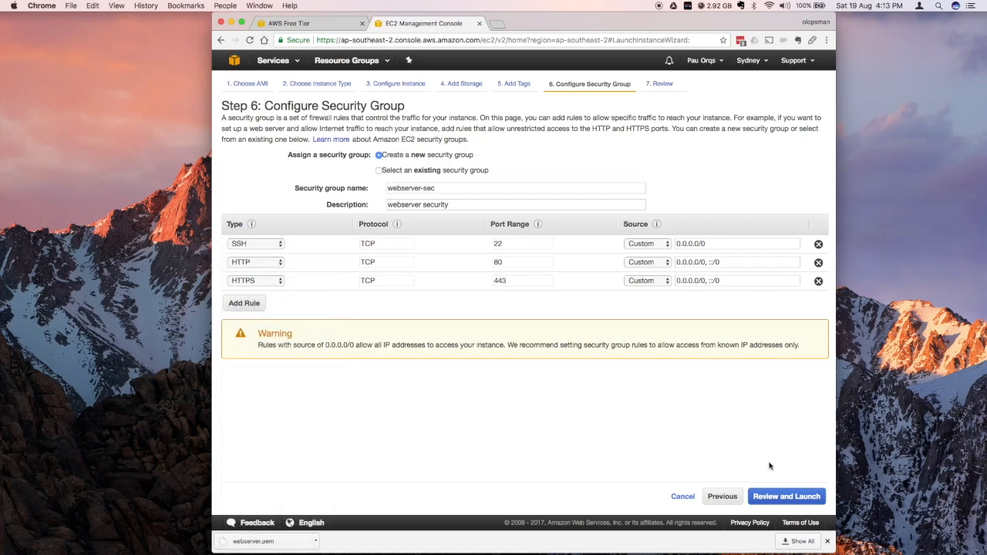
click(786, 496)
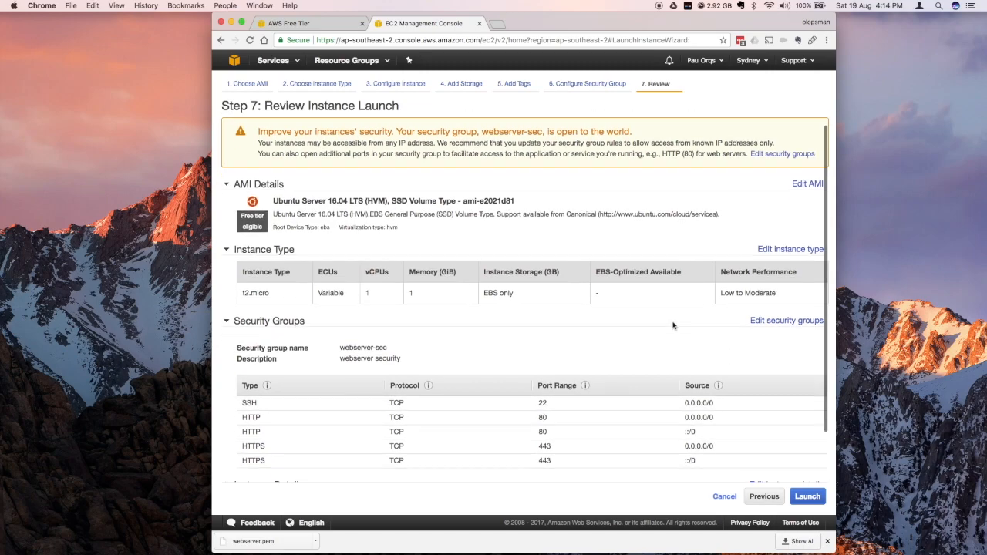
Review the t2.micro Ubuntu instance summary and request the launch.
scroll(down, 3)
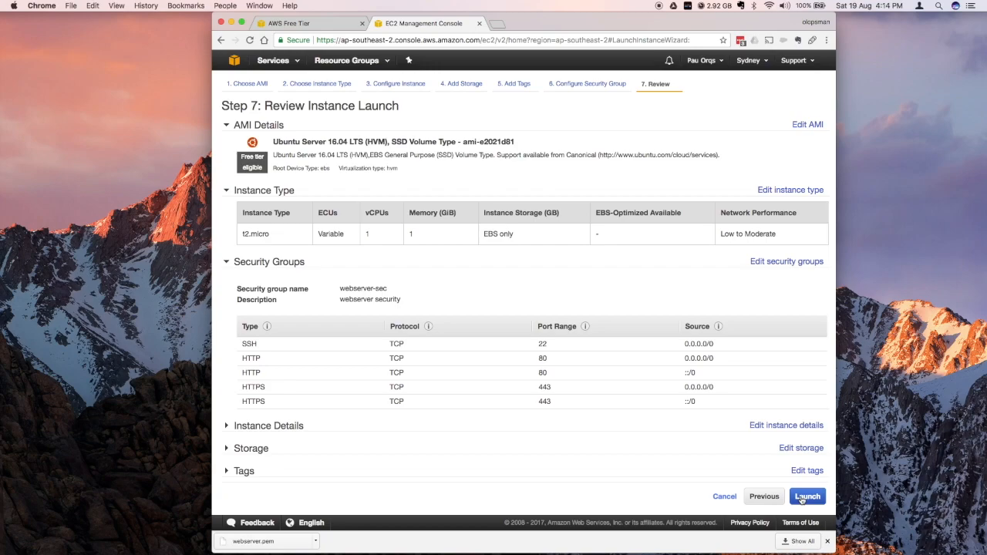
click(807, 497)
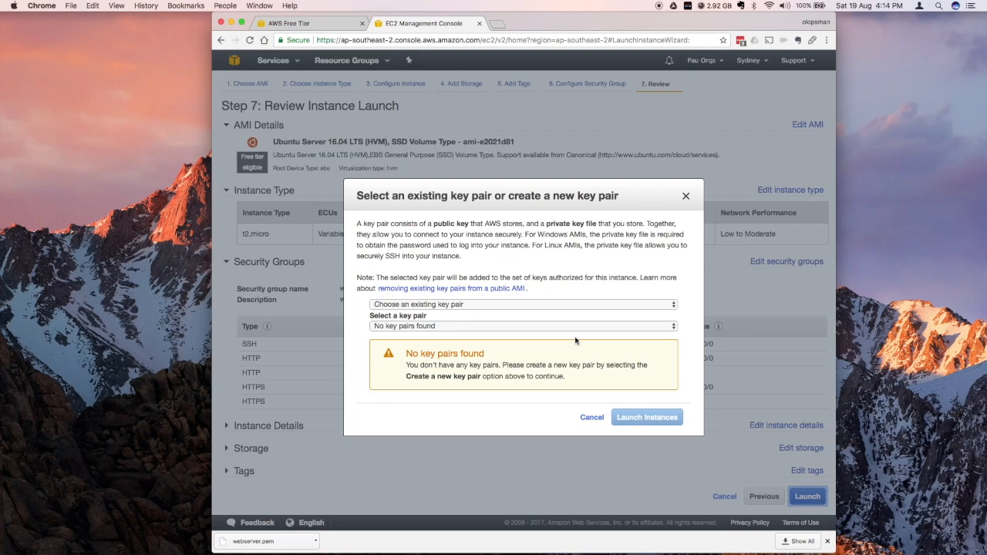
Create a new key pair named 'webserver', save webserver.pem, and launch the instance.
click(523, 304)
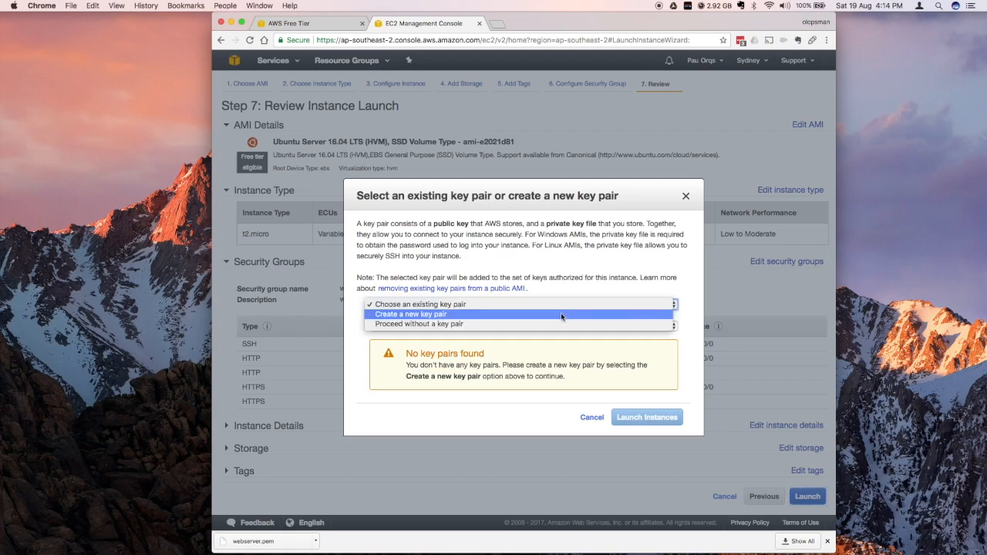
click(410, 315)
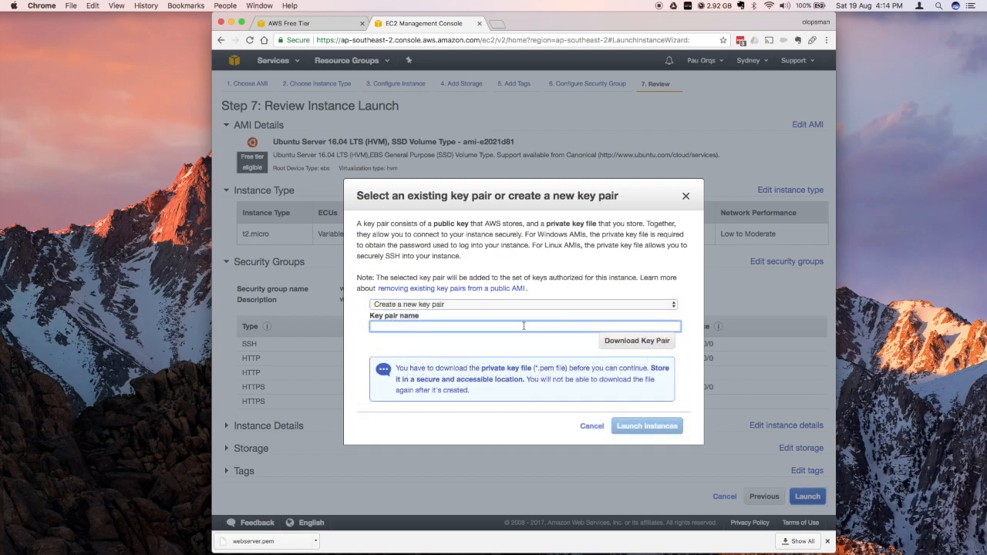
text(we)
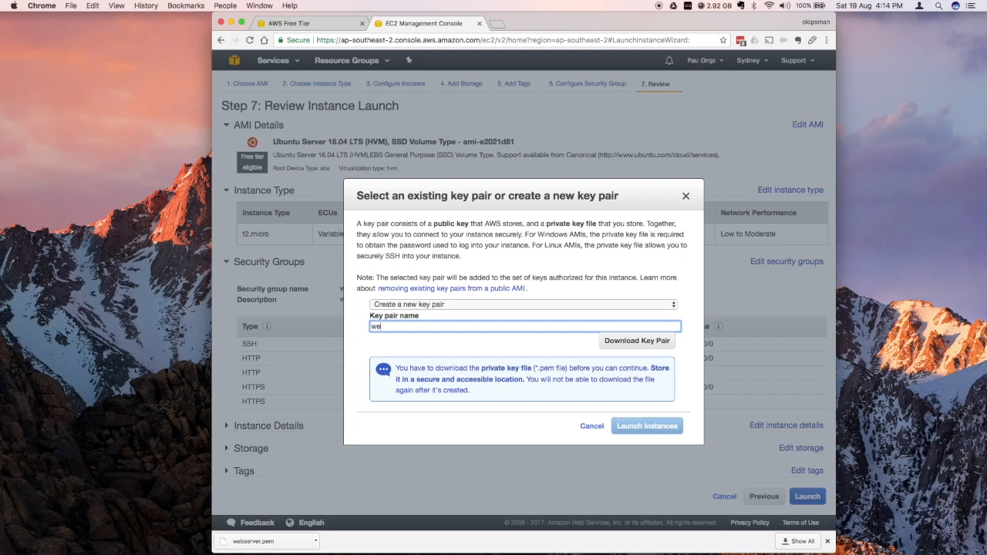
text(bserver)
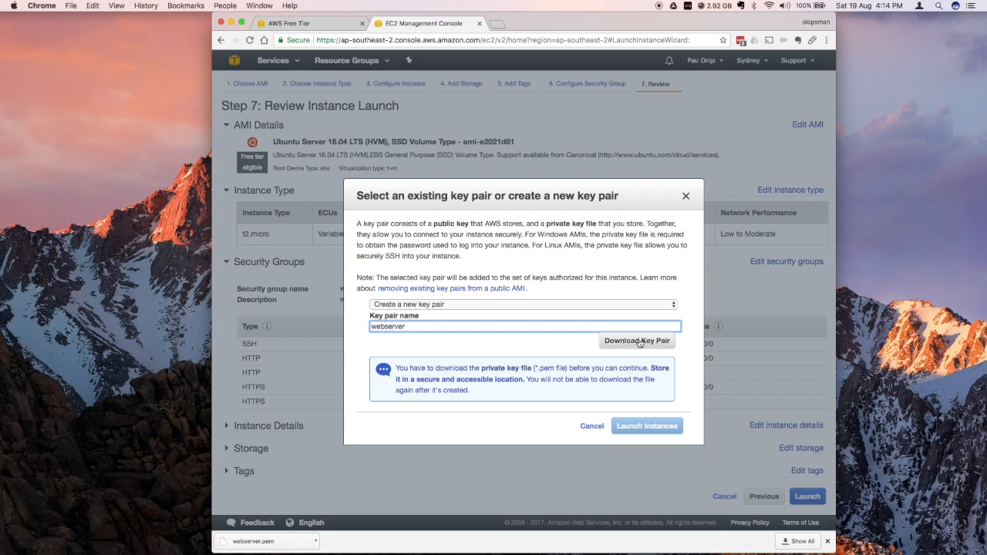
click(635, 341)
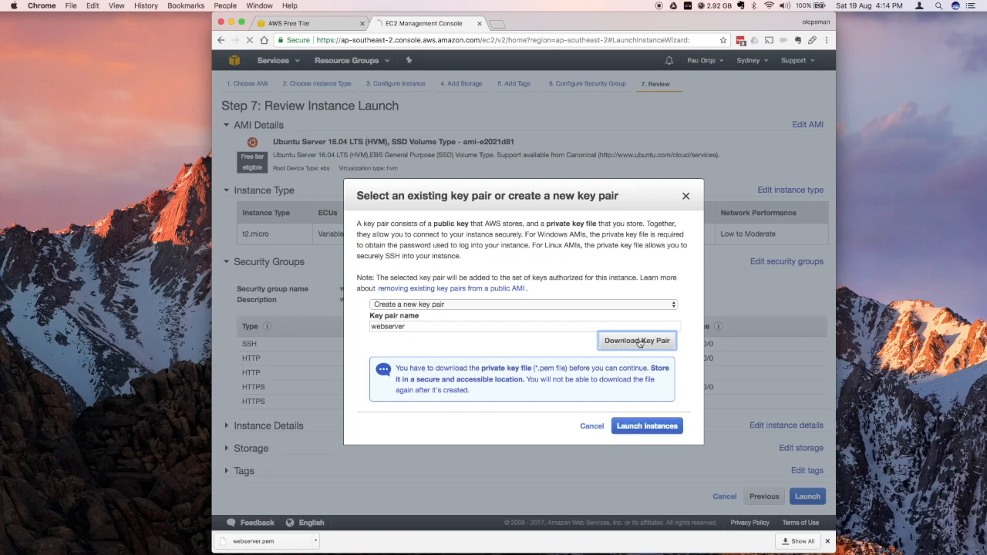
click(635, 341)
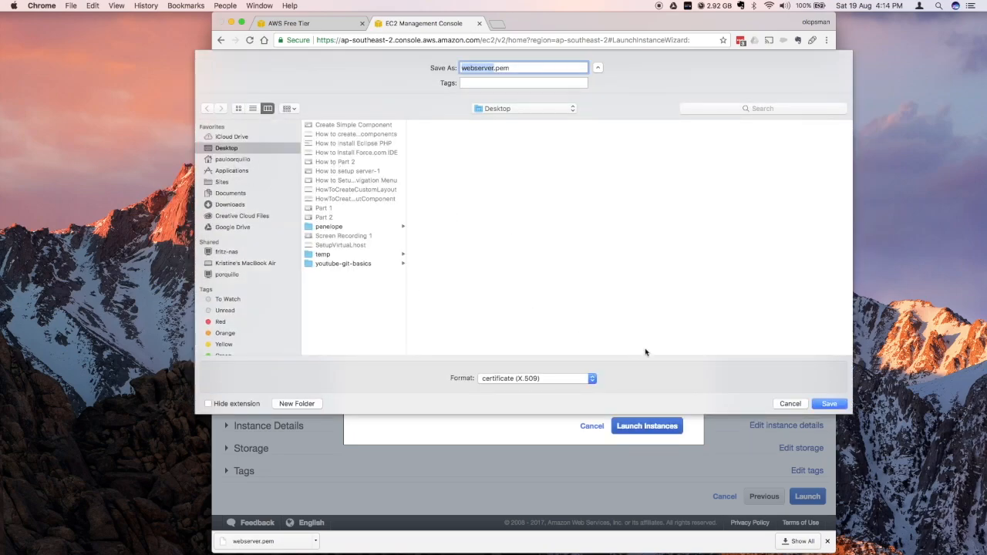
click(829, 404)
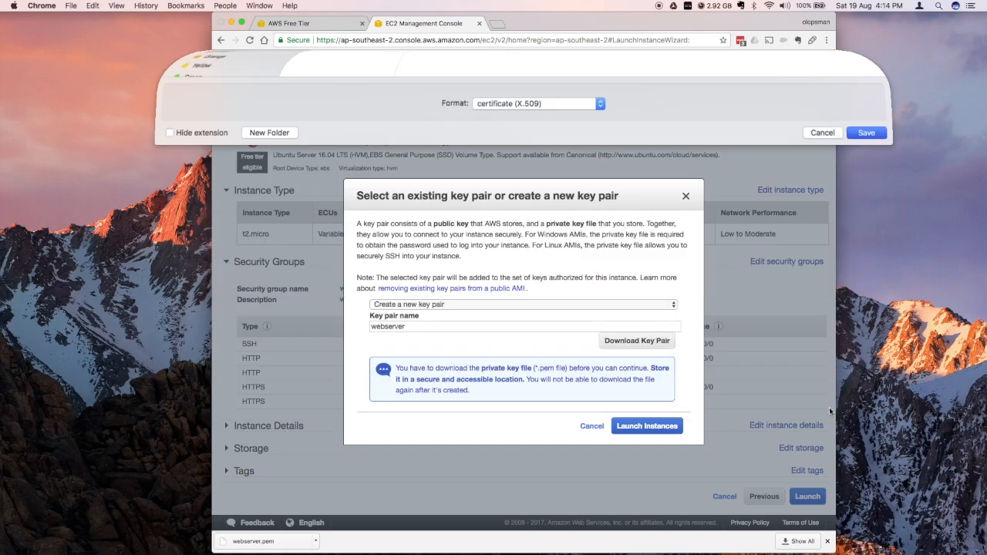
click(867, 132)
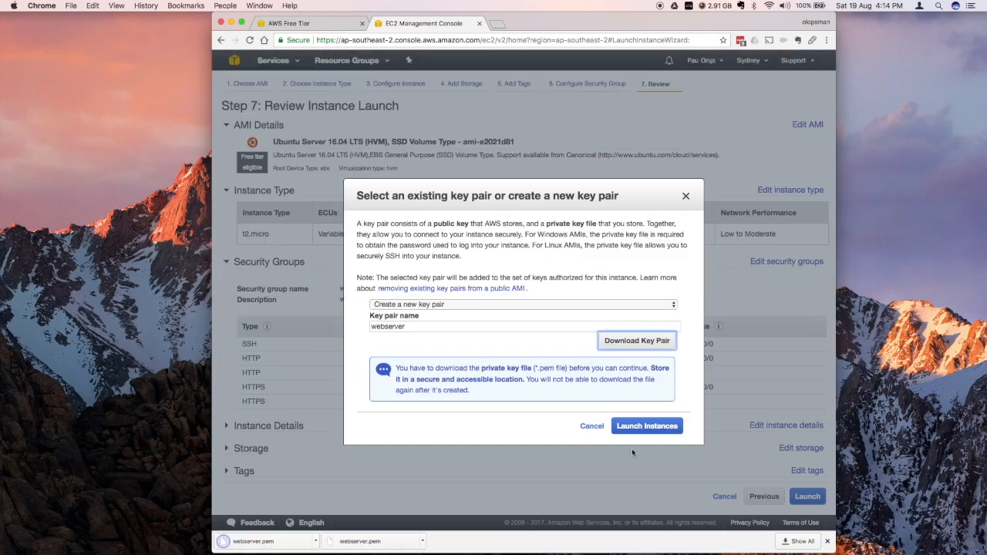
click(646, 426)
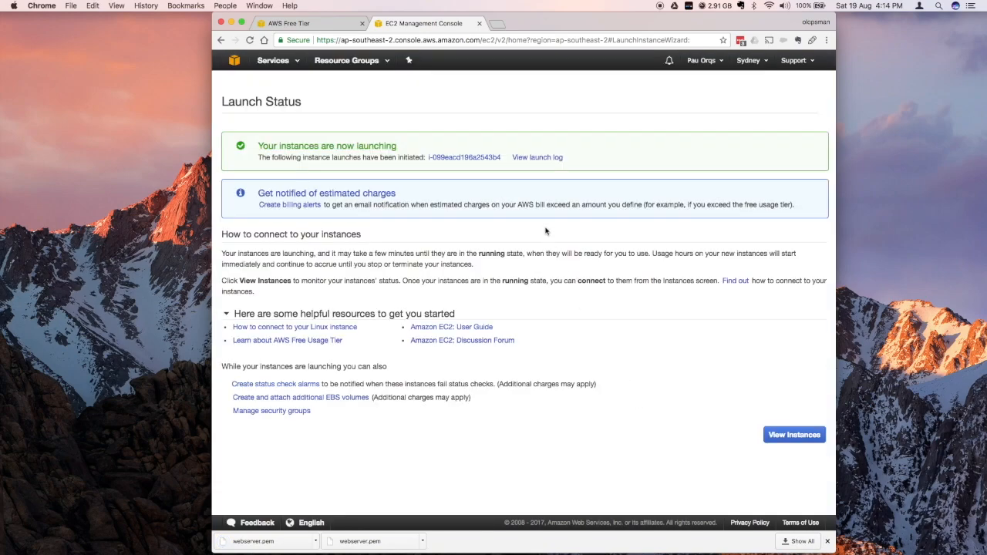
mouse_move(432, 219)
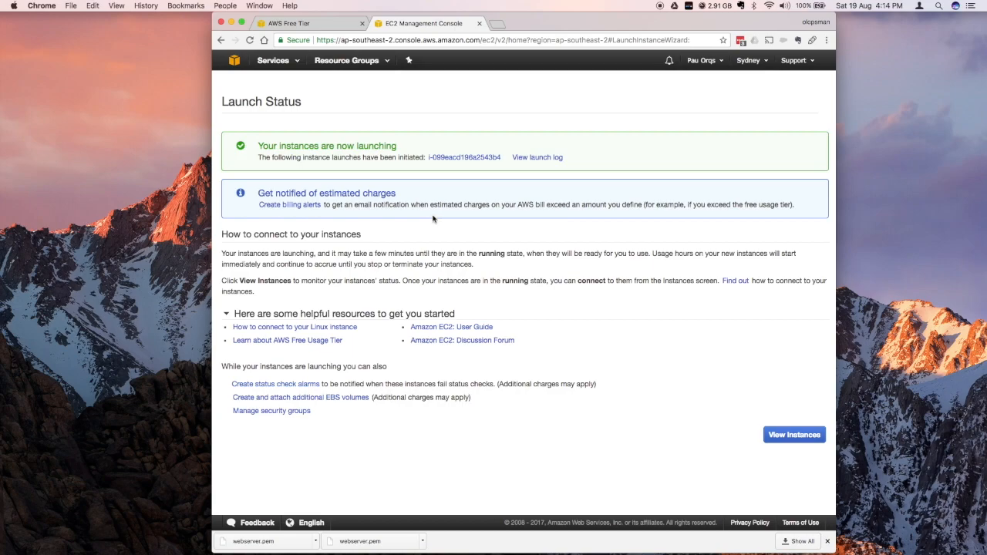
mouse_move(492, 174)
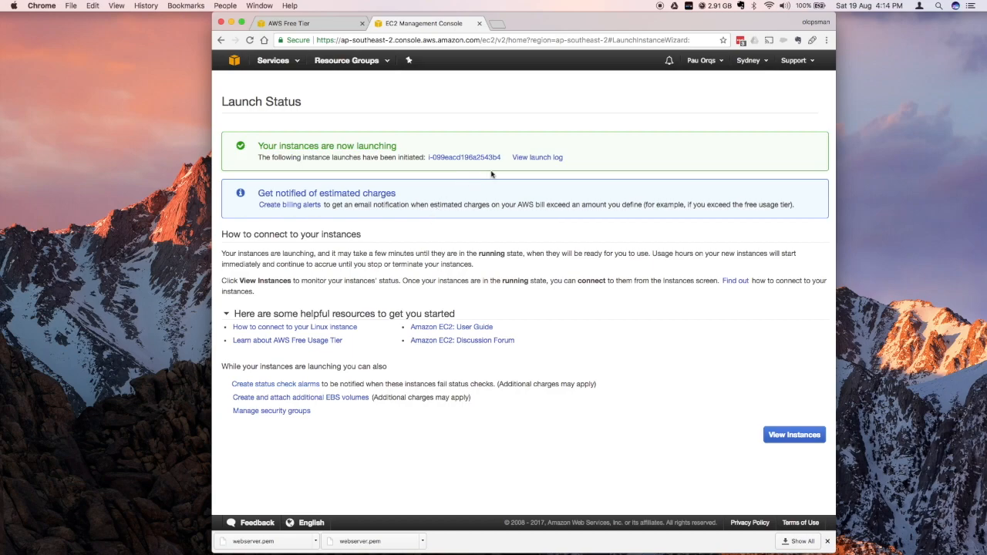
mouse_move(462, 157)
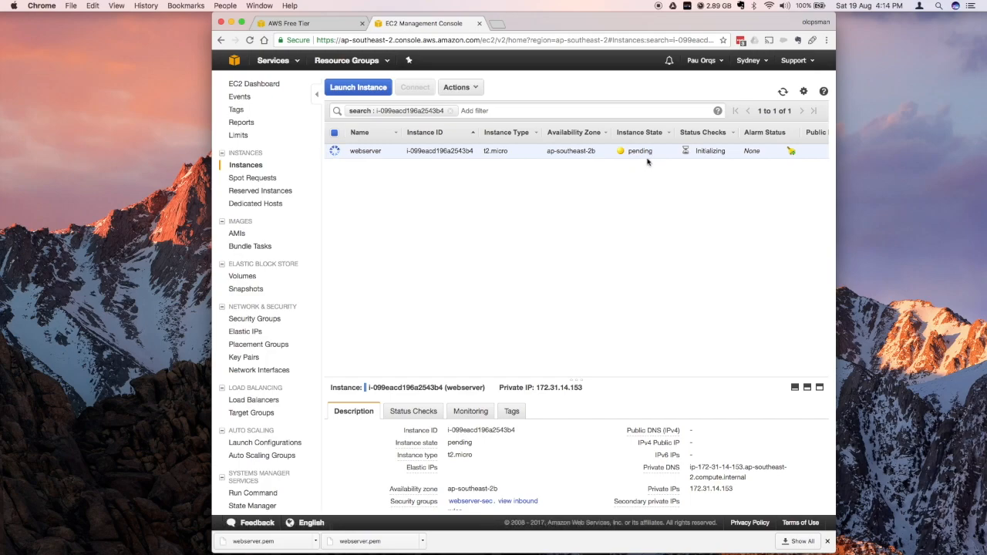
mouse_move(624, 226)
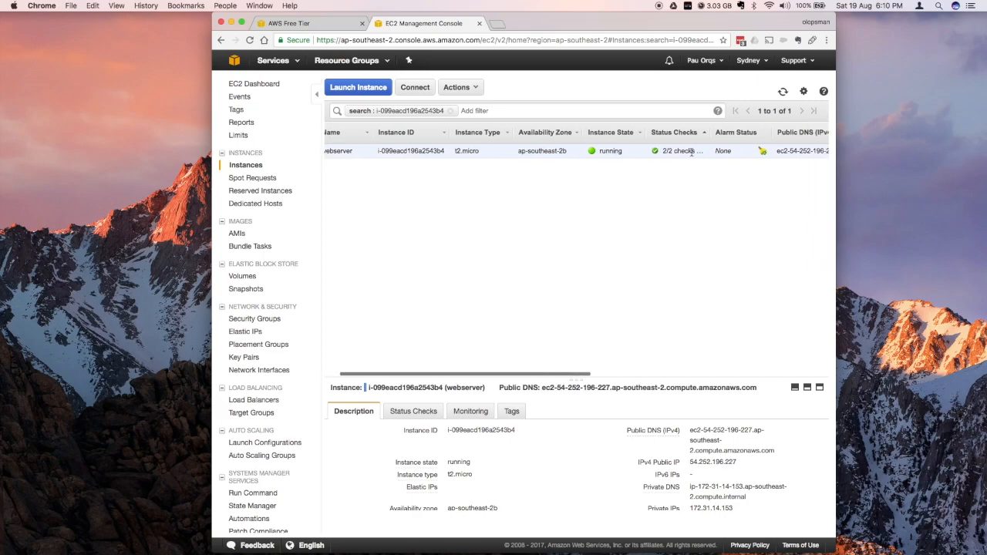
Scroll the instances table right to reveal the public IP 54.252.196.227.
scroll(right, 3)
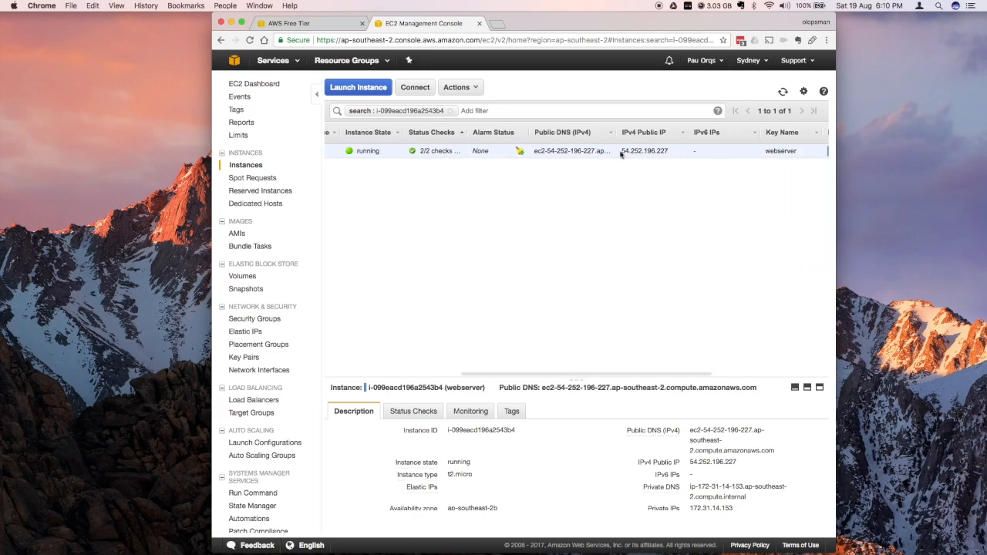
mouse_move(626, 151)
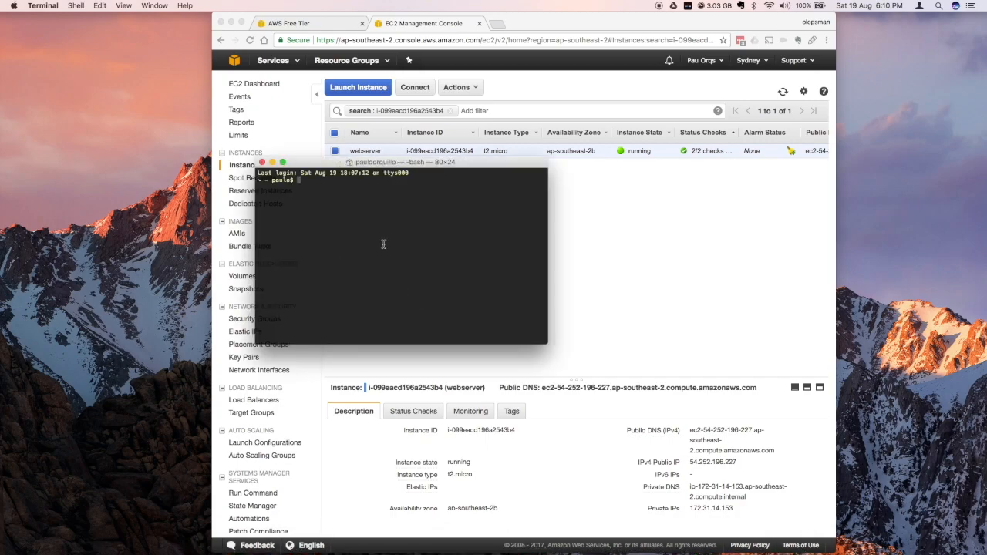
From the Desktop, run chmod 400 webserver.pem and begin the ssh command.
text(cd desktop)
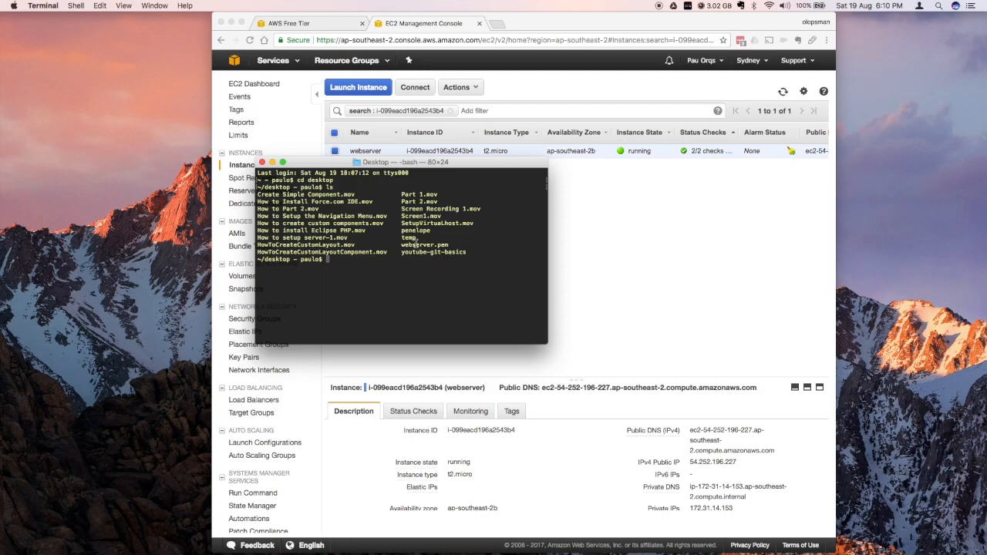
text(c)
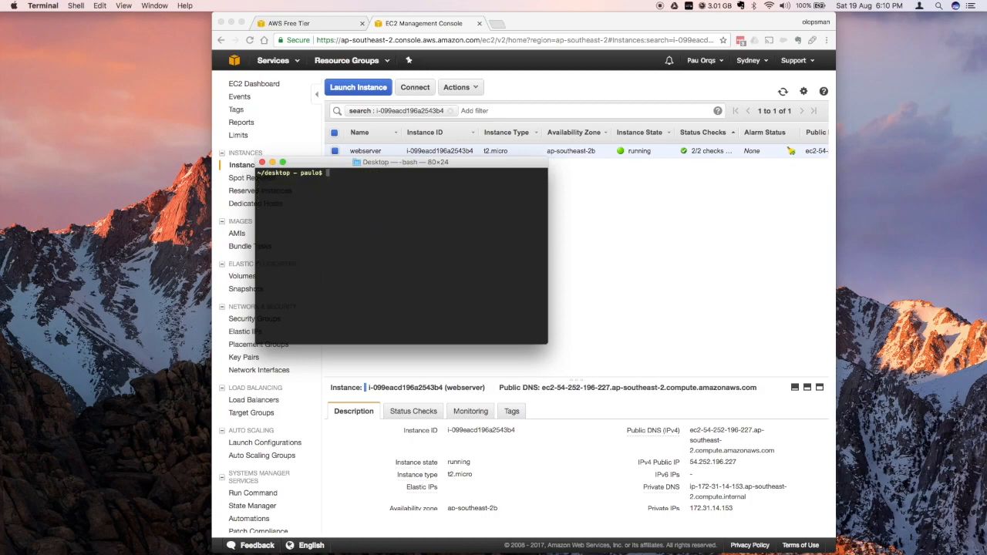
text(chmo)
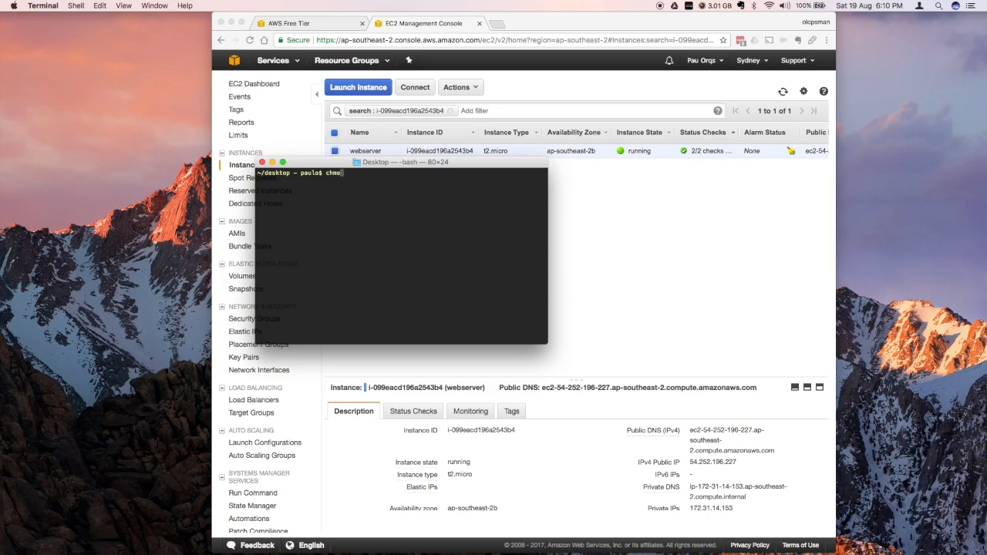
text(400 webserver.p)
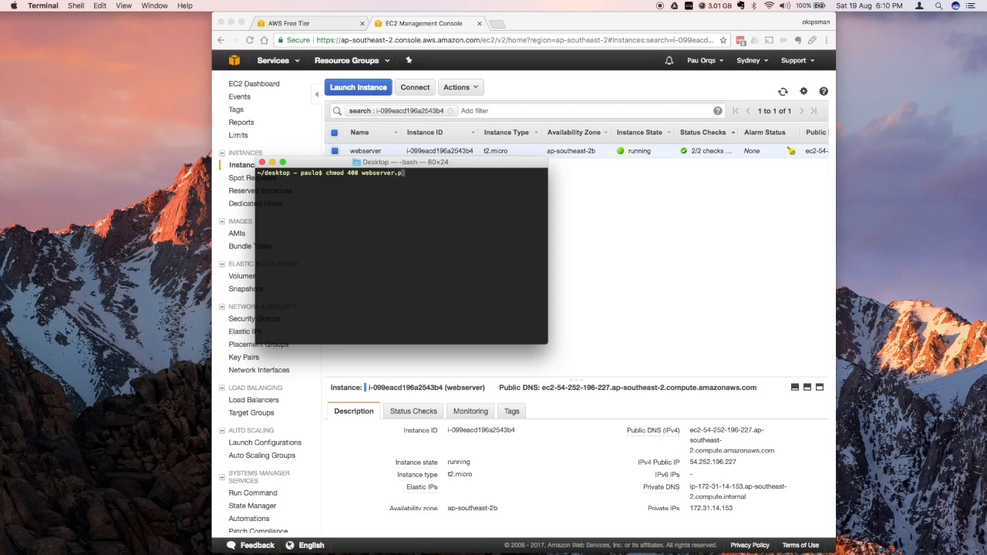
key(Return)
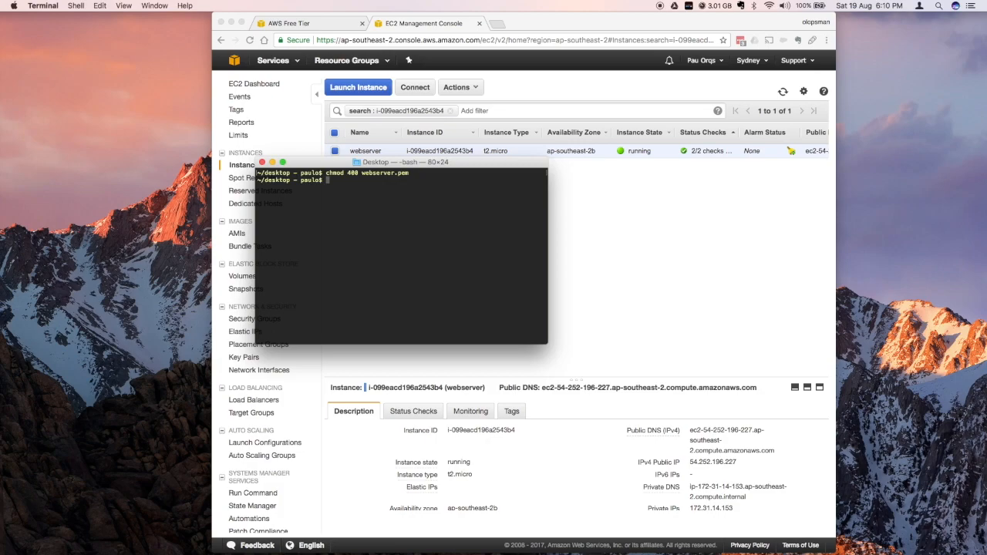
text(ssh)
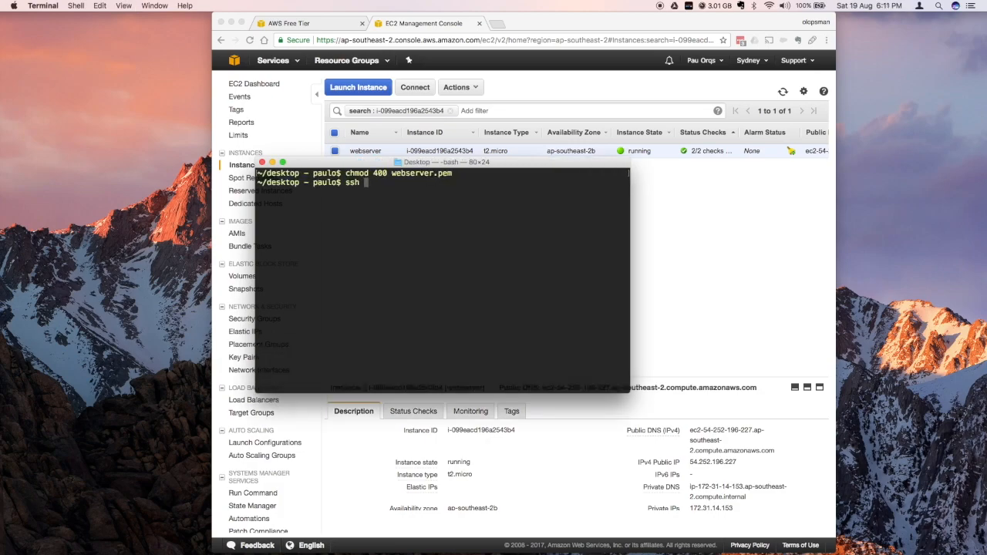
text(-i w)
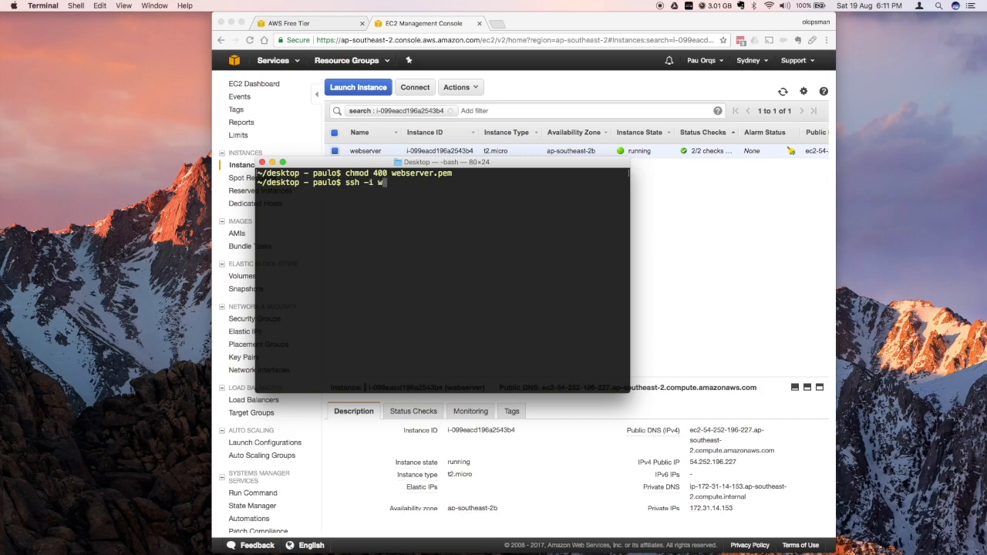
text(webserver)
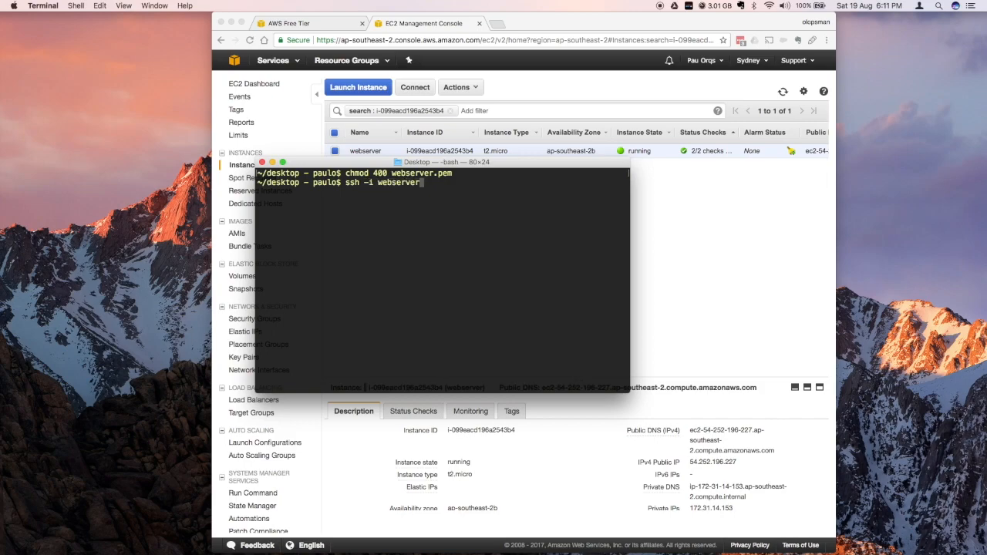
text(.pem)
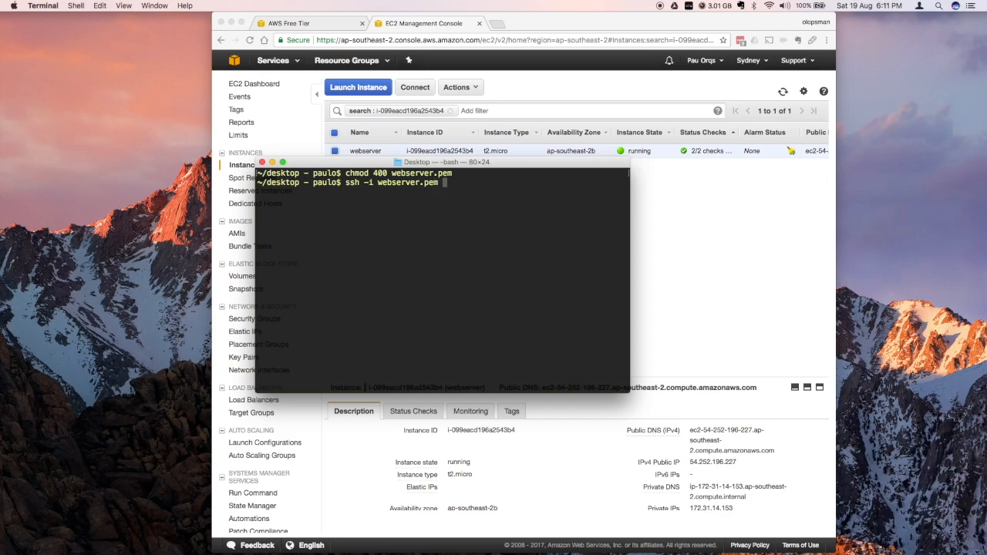
text(ubuntu@)
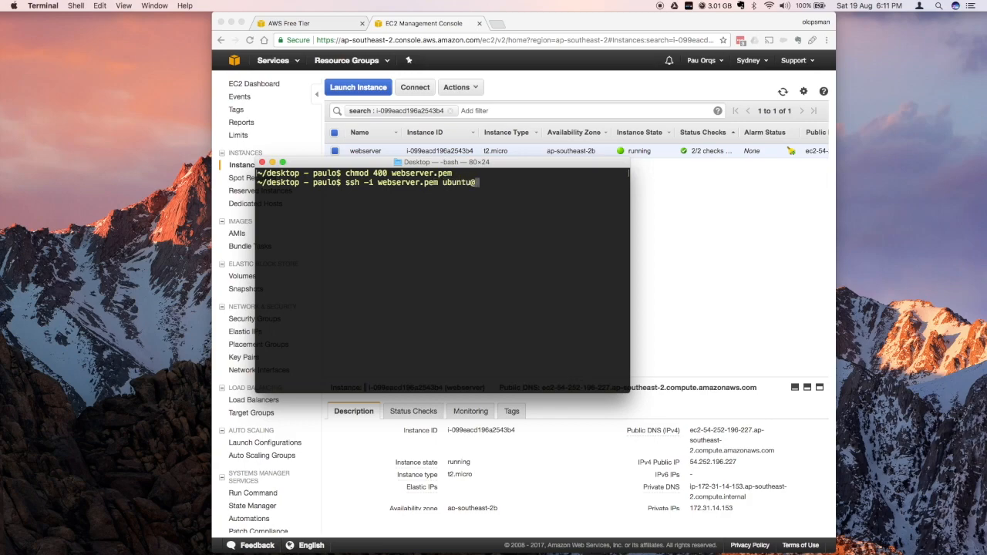
text(54.252.196.227)
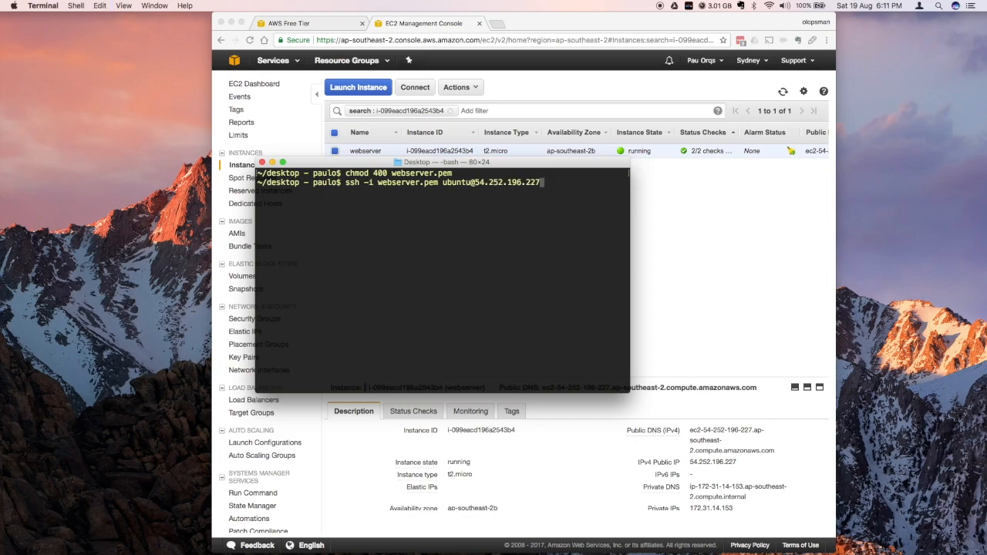
key(Return)
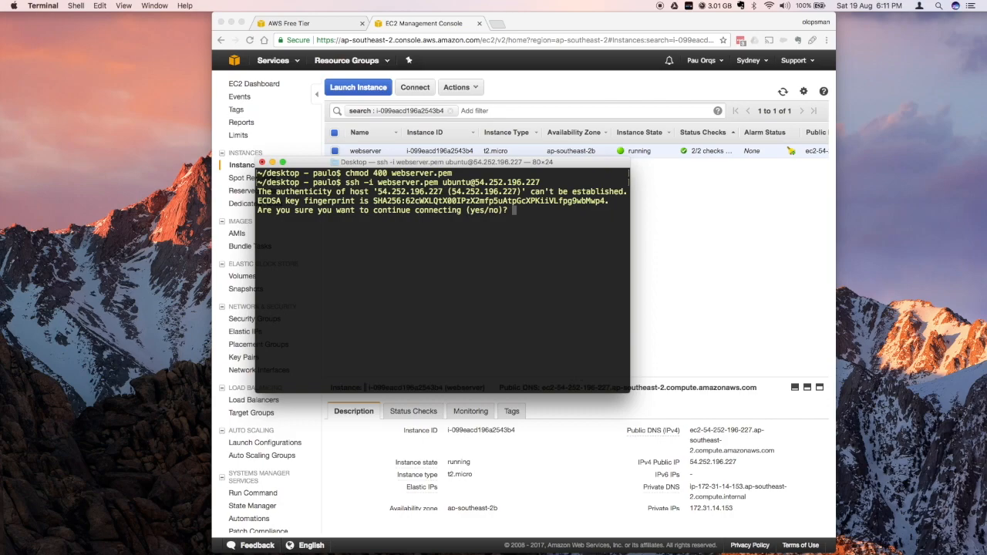
text(yes)
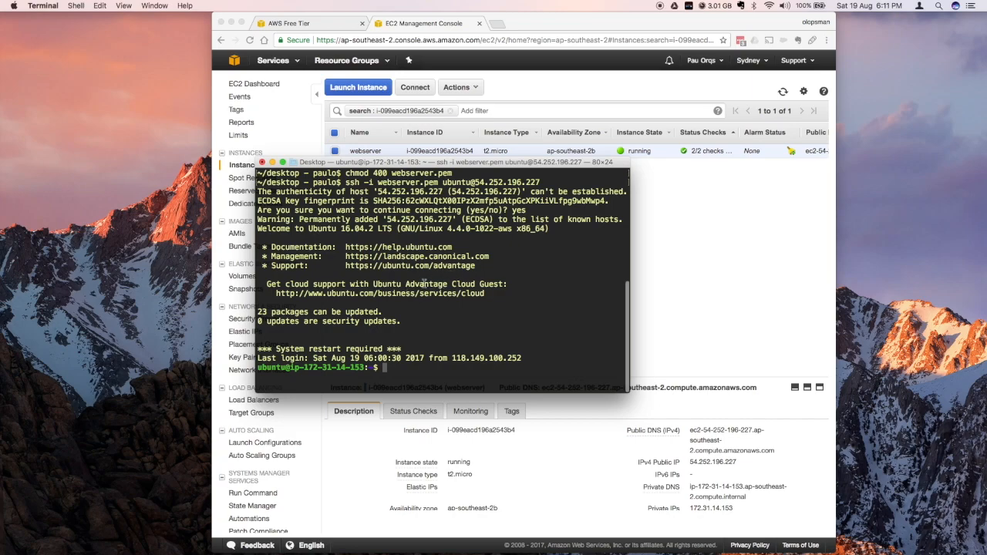
mouse_move(360, 333)
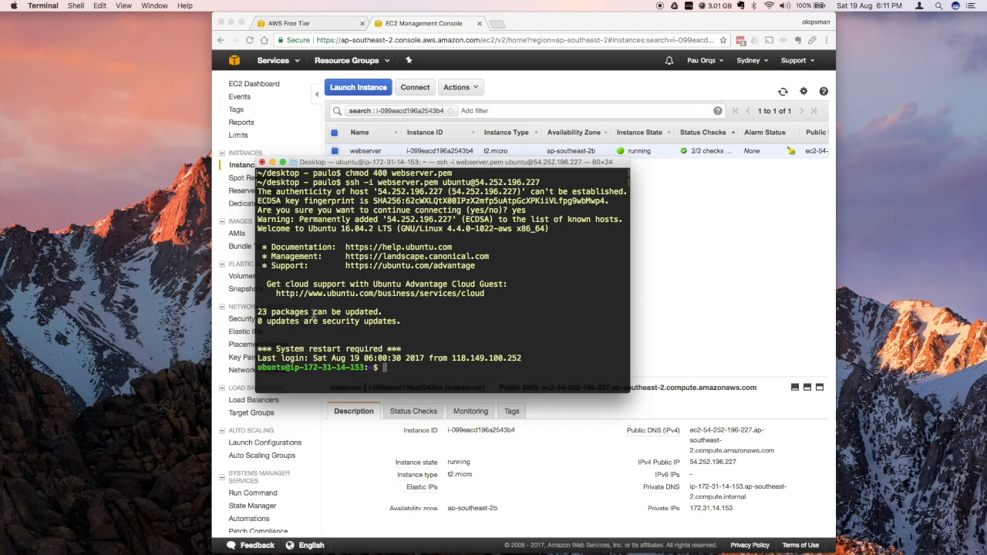
mouse_move(416, 319)
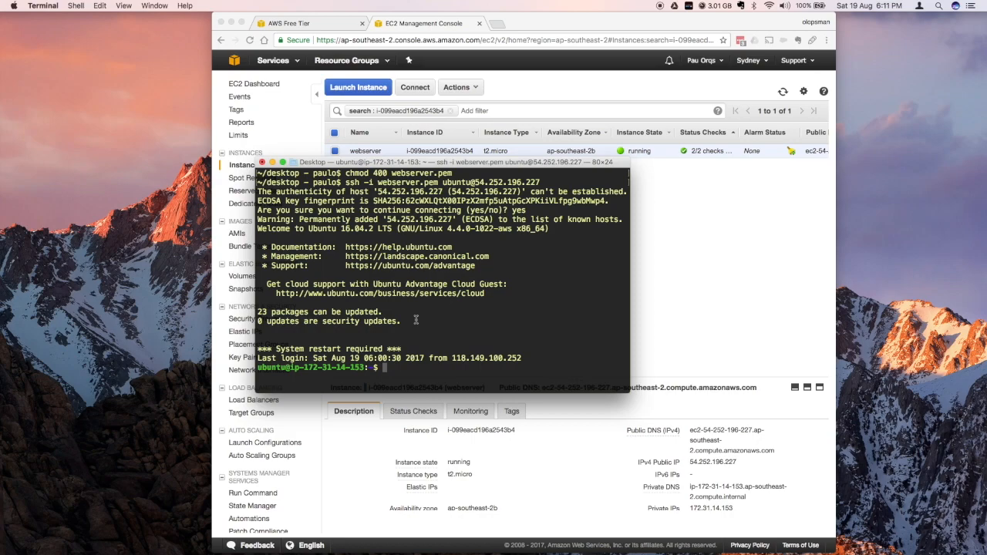
Run sudo apt-get update on the server and begin the sudo apt-get install command.
text(sudo)
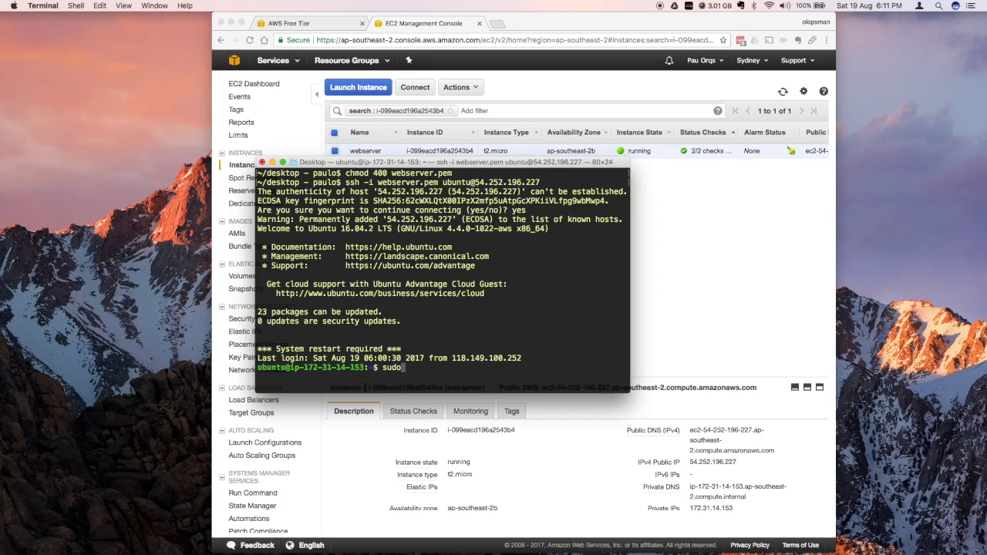
text(apt-get update)
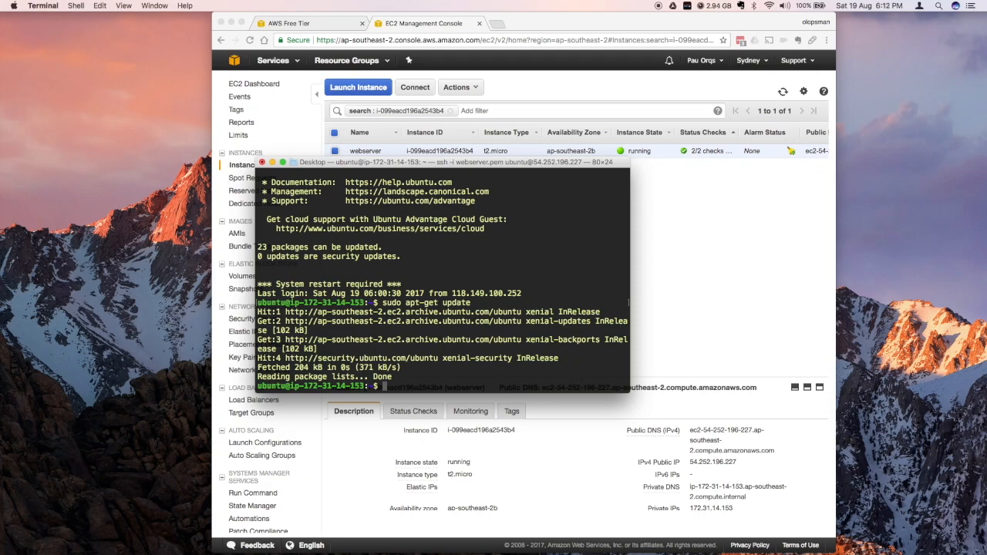
text(su)
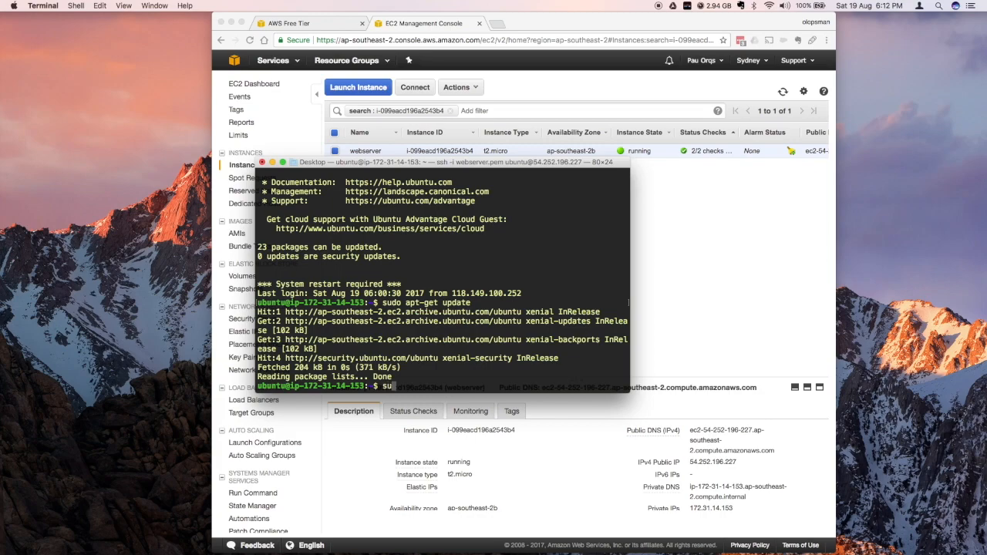
text(sudo p)
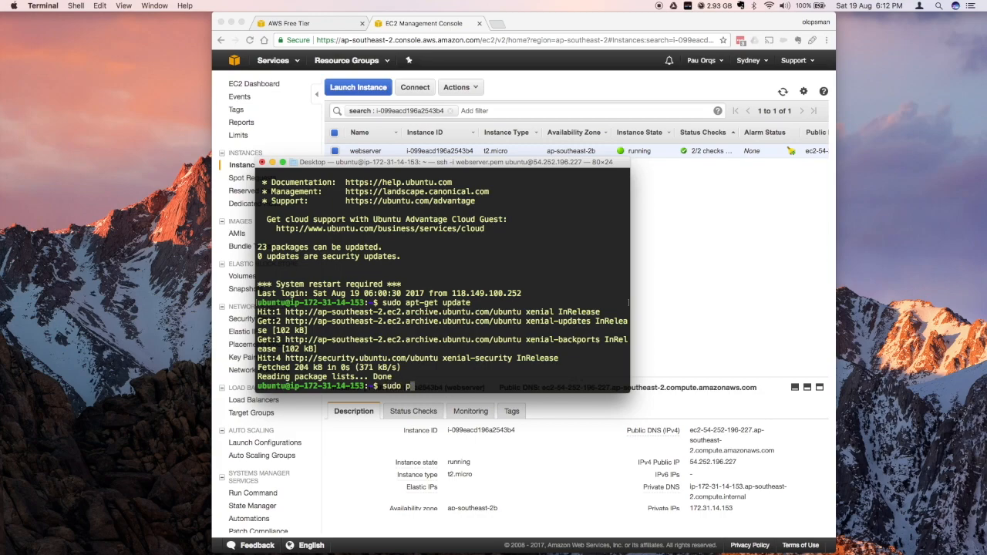
text(apt-get install)
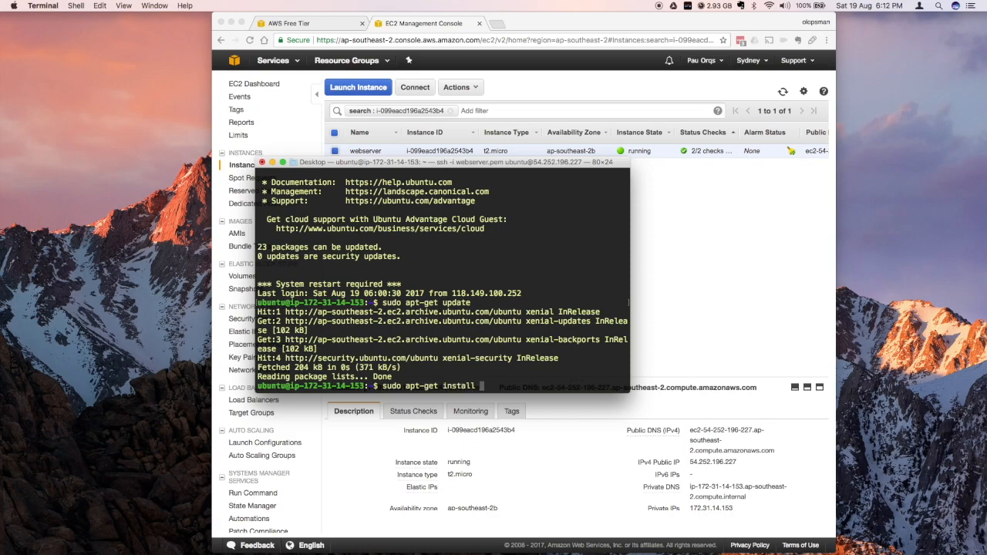
Install nginx with sudo apt-get install nginx and check service nginx status.
text(nginx)
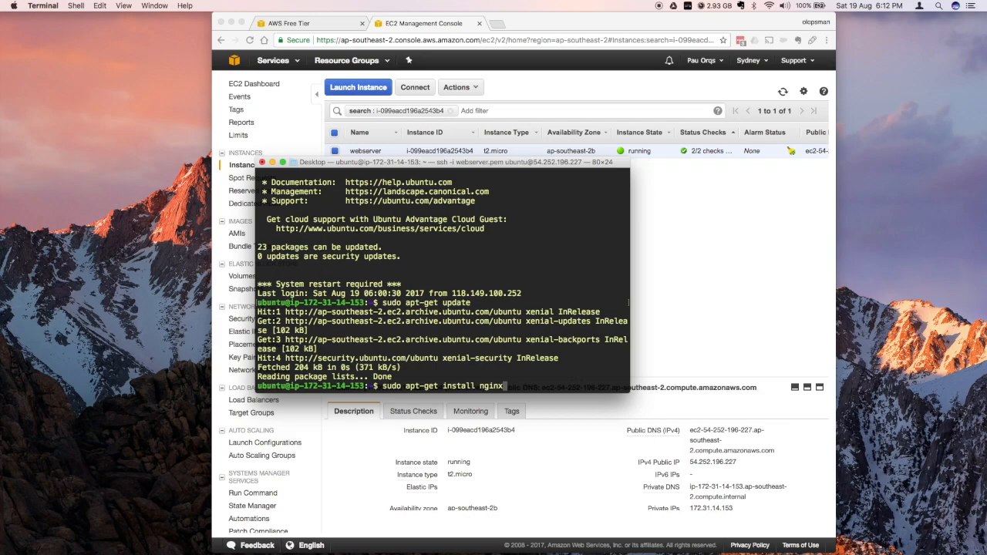
key(Return)
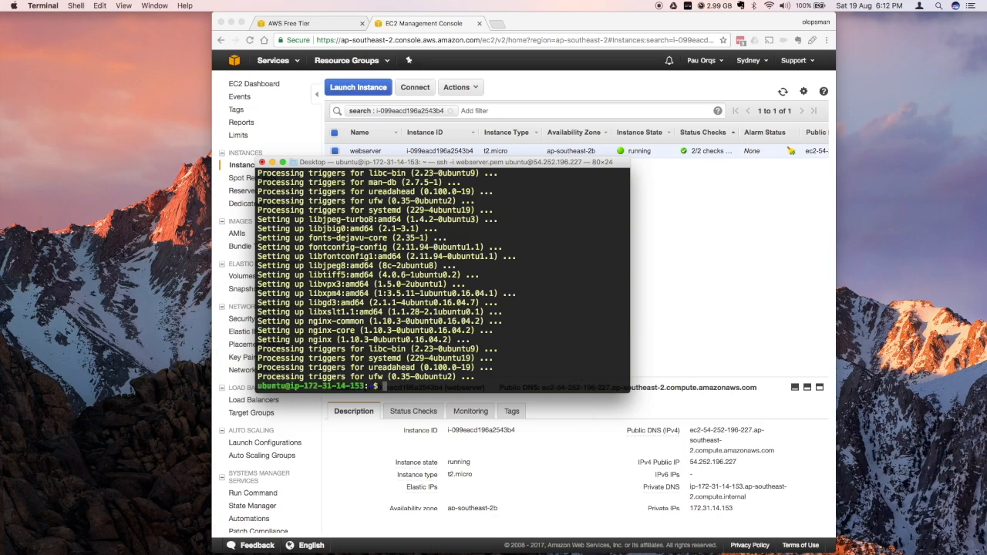
text(ser)
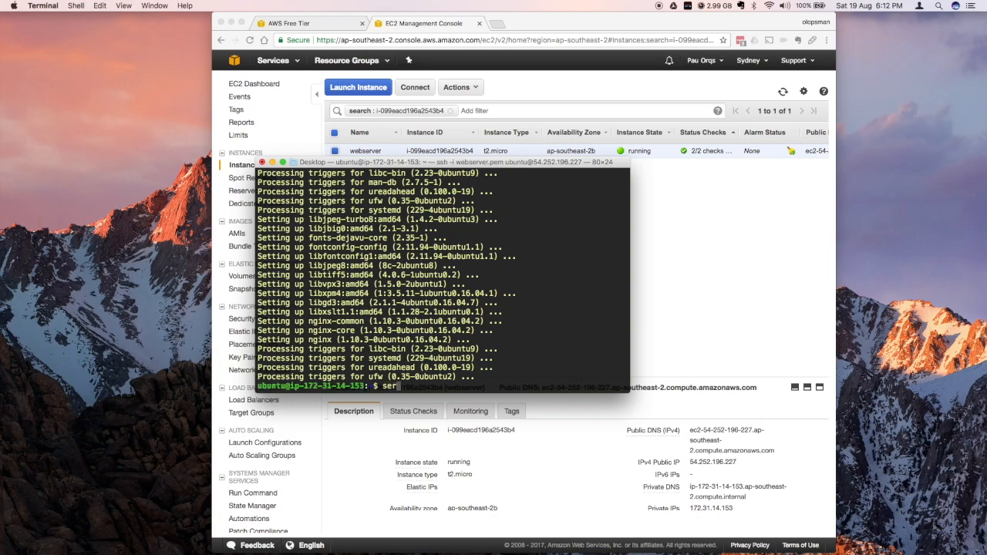
text(service nginx status)
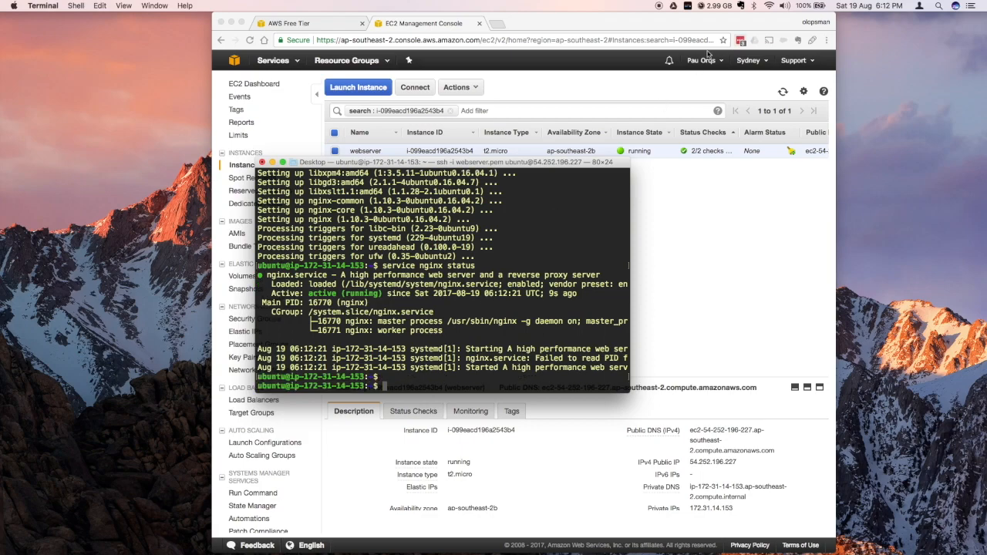
Enter 54.252.196.227 in a new Chrome tab to reach the server.
click(497, 23)
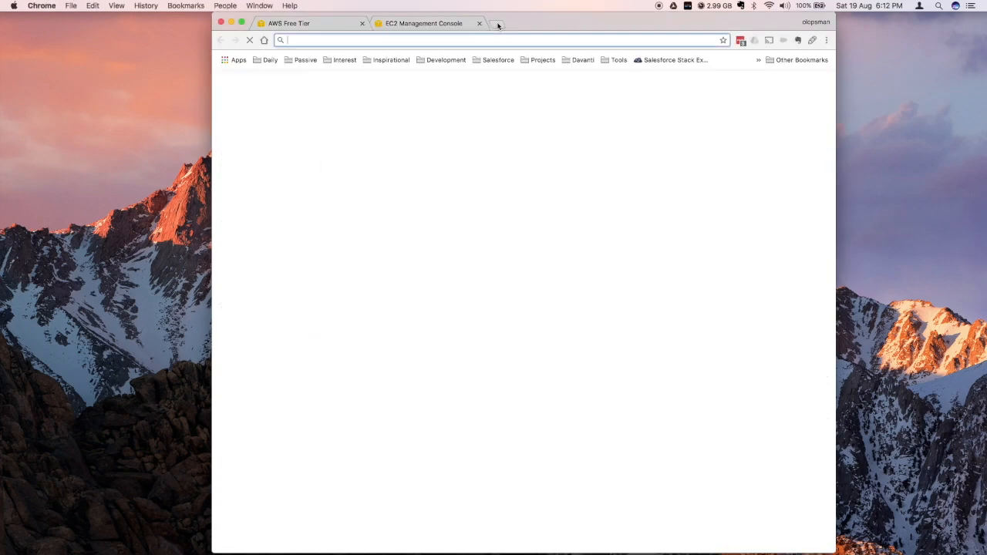
text(54.252.196.227)
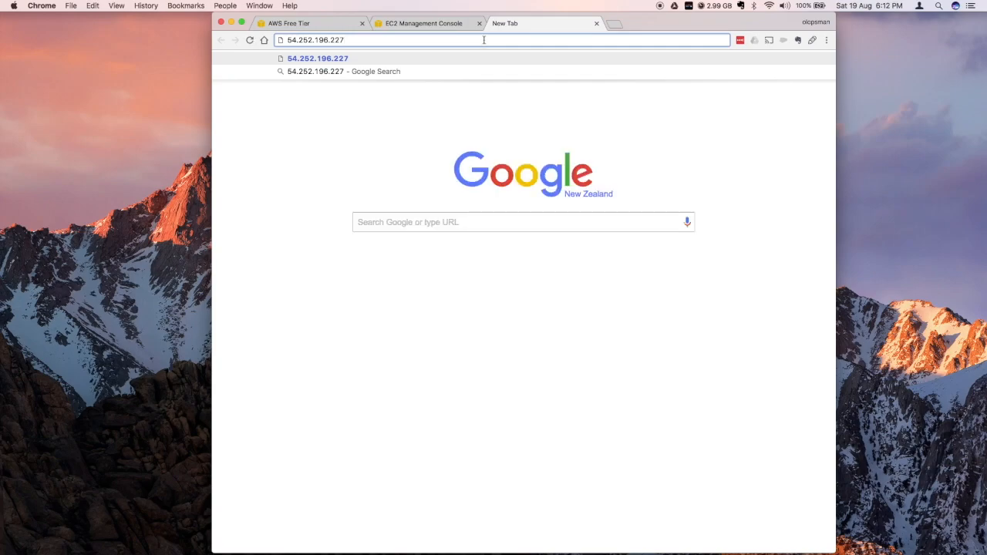